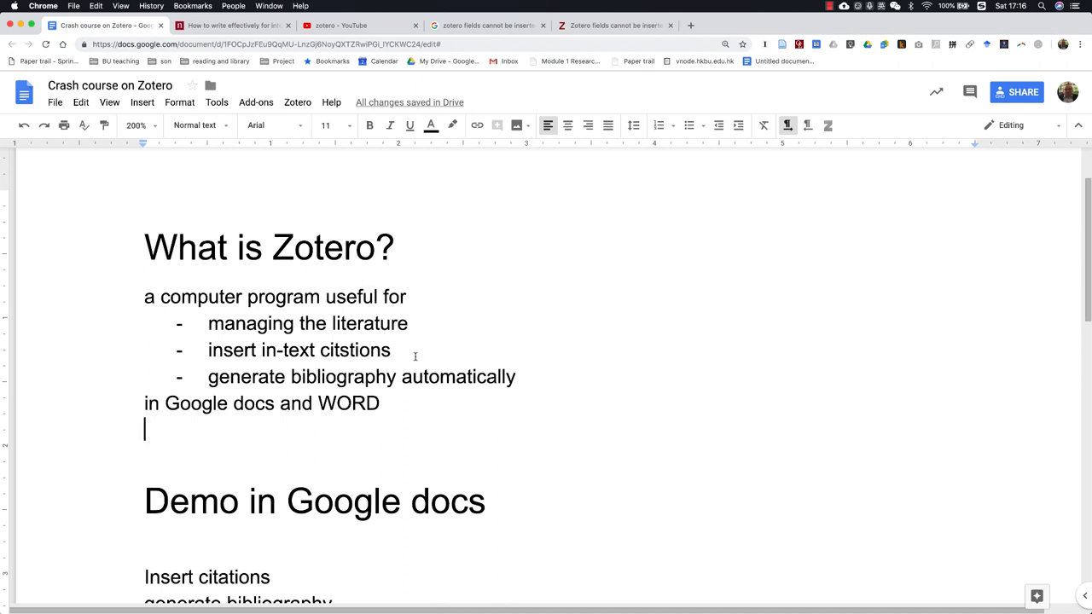
pyautogui.moveTo(405, 352)
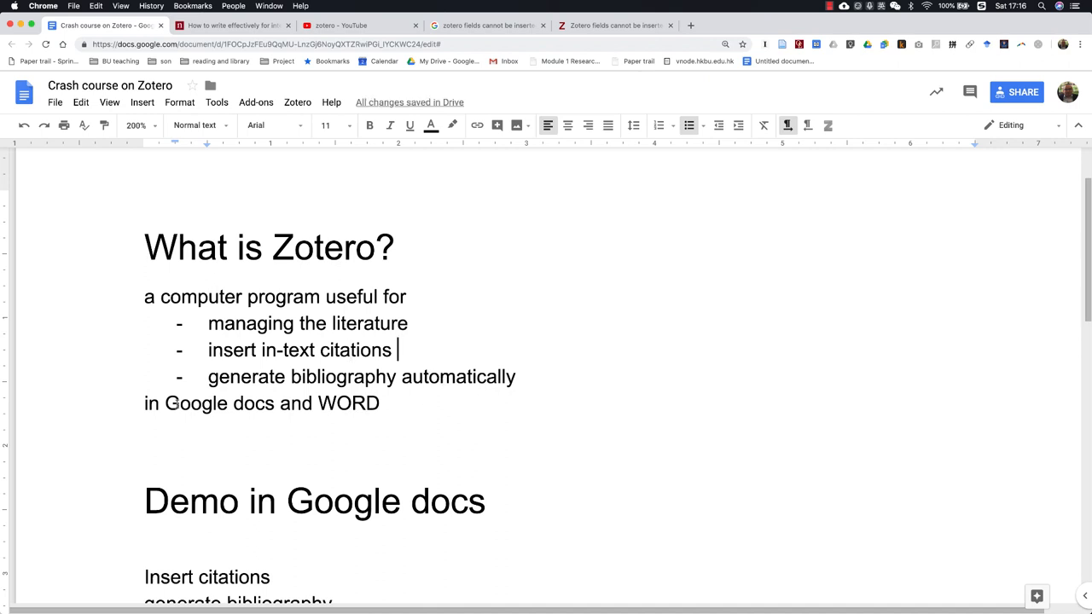
# Step: Correct 'citstions' to 'citations' in the outline and move down to the Demo in Google docs section
pyautogui.moveTo(166, 402); pyautogui.dragTo(381, 403)
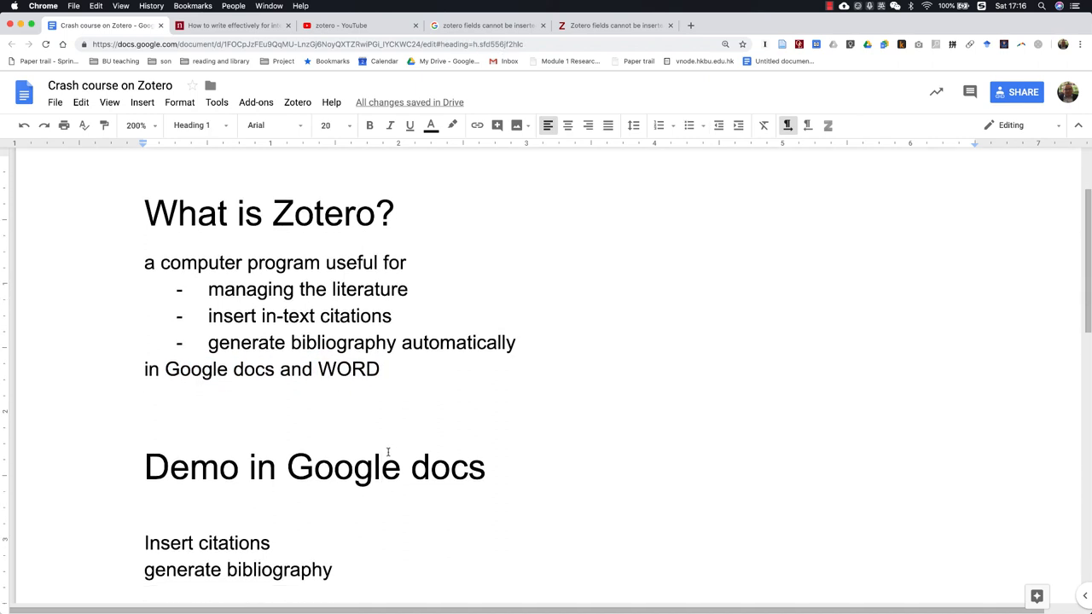
pyautogui.scroll(-3)
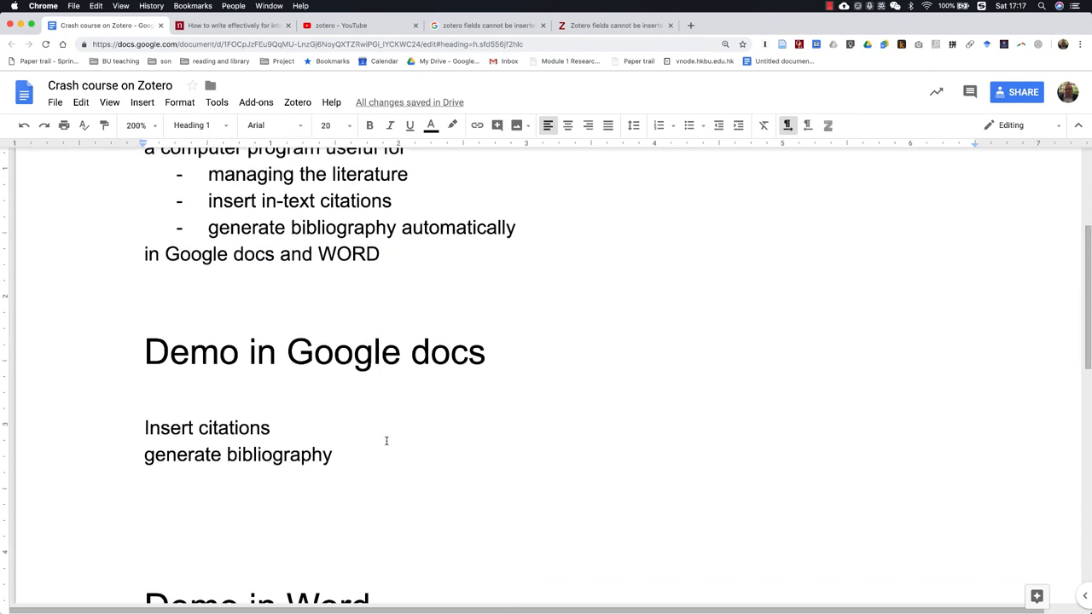
pyautogui.scroll(-3)
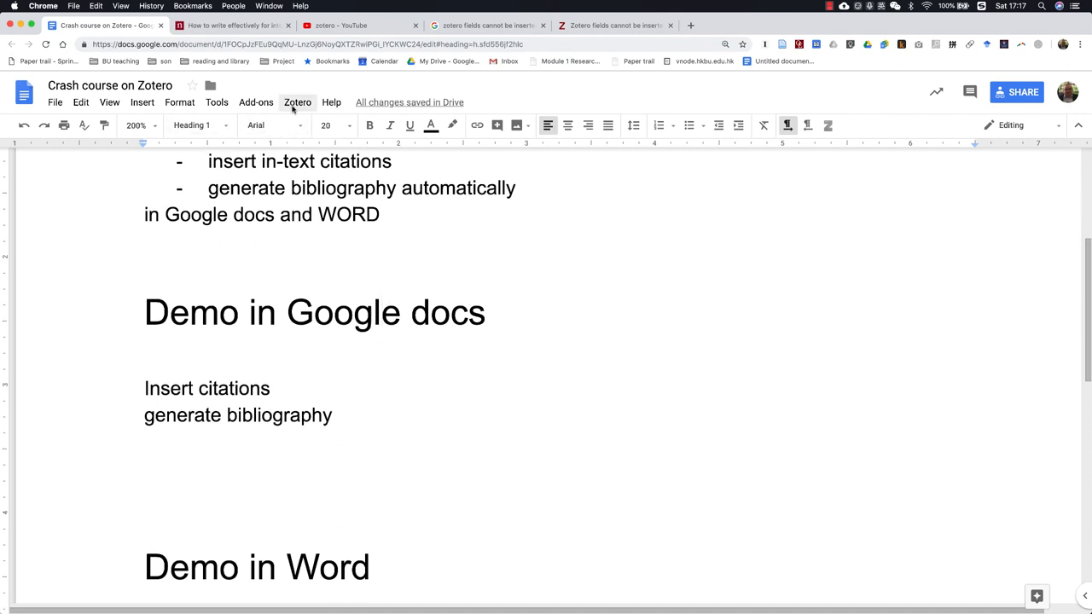
pyautogui.moveTo(294, 103)
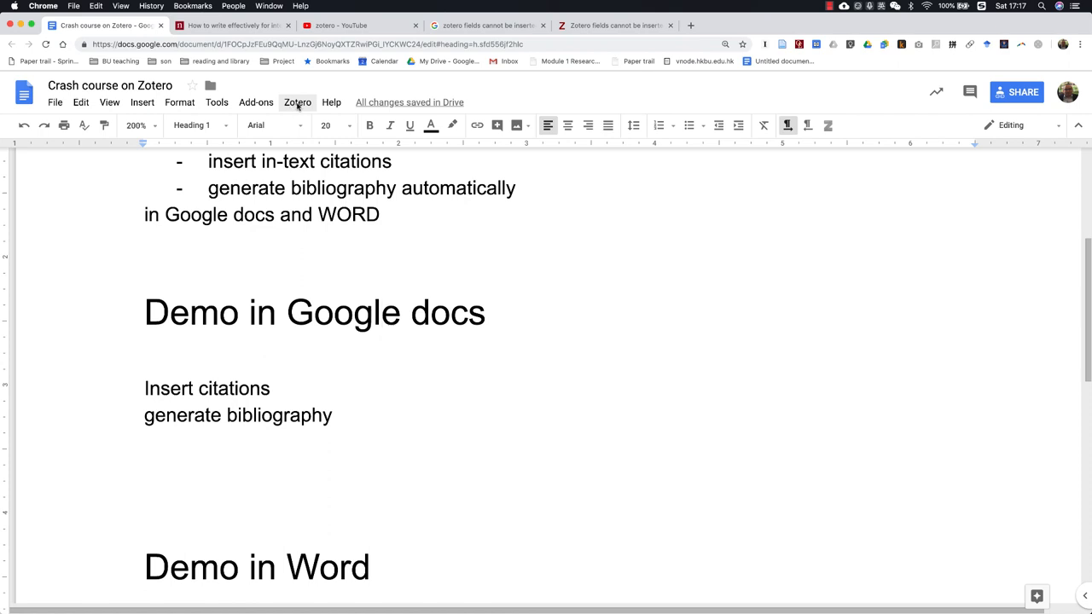
# Step: In Zotero Document preferences, confirm American Psychological Association 6th edition as the citation style
pyautogui.click(297, 103)
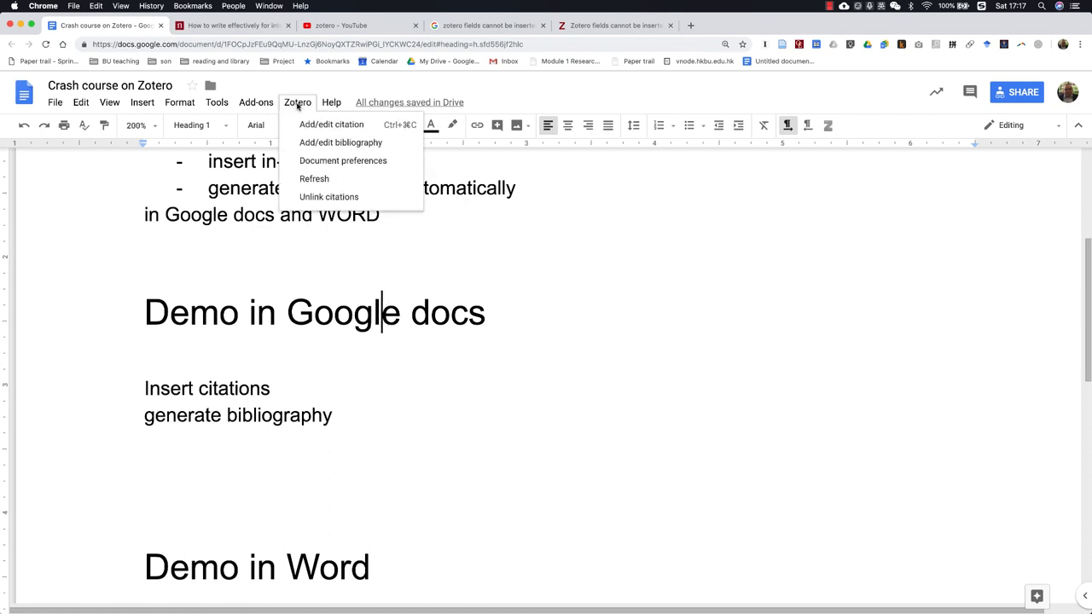
pyautogui.moveTo(341, 160)
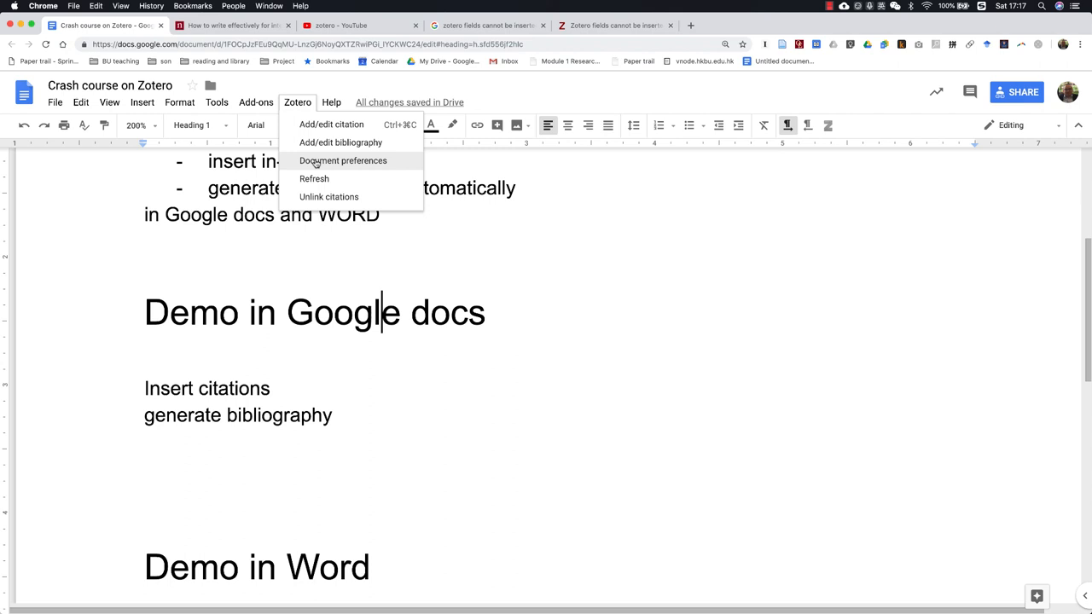
pyautogui.click(764, 358)
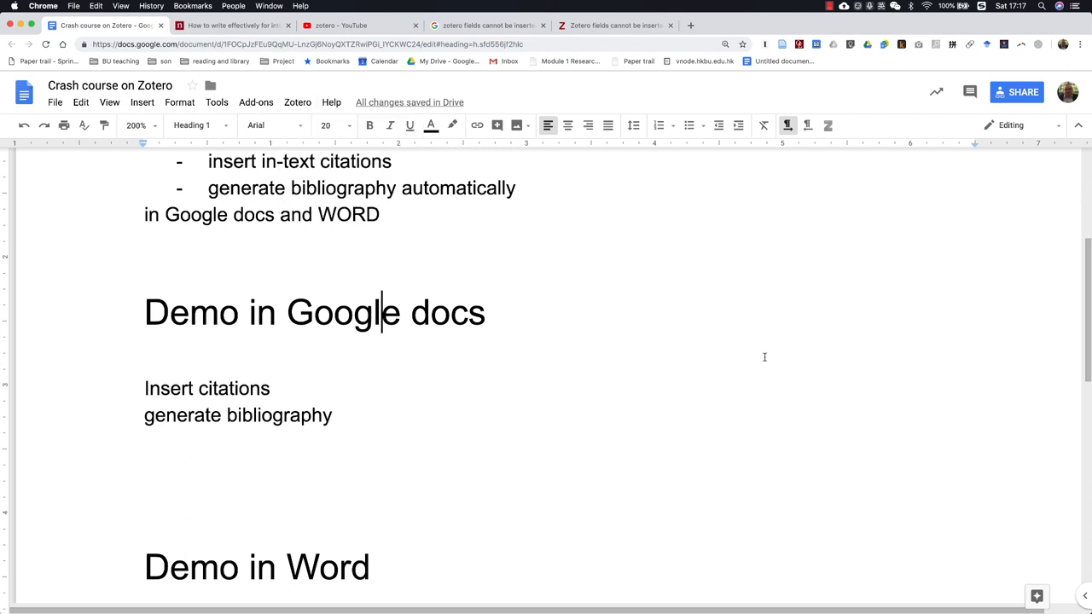
pyautogui.click(297, 102)
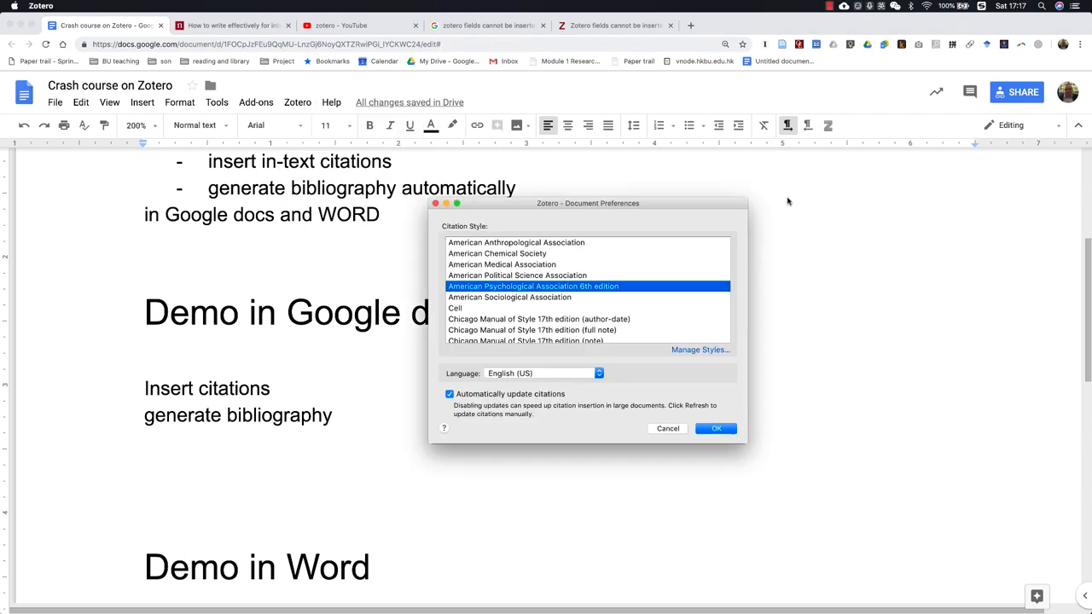
pyautogui.moveTo(502, 287)
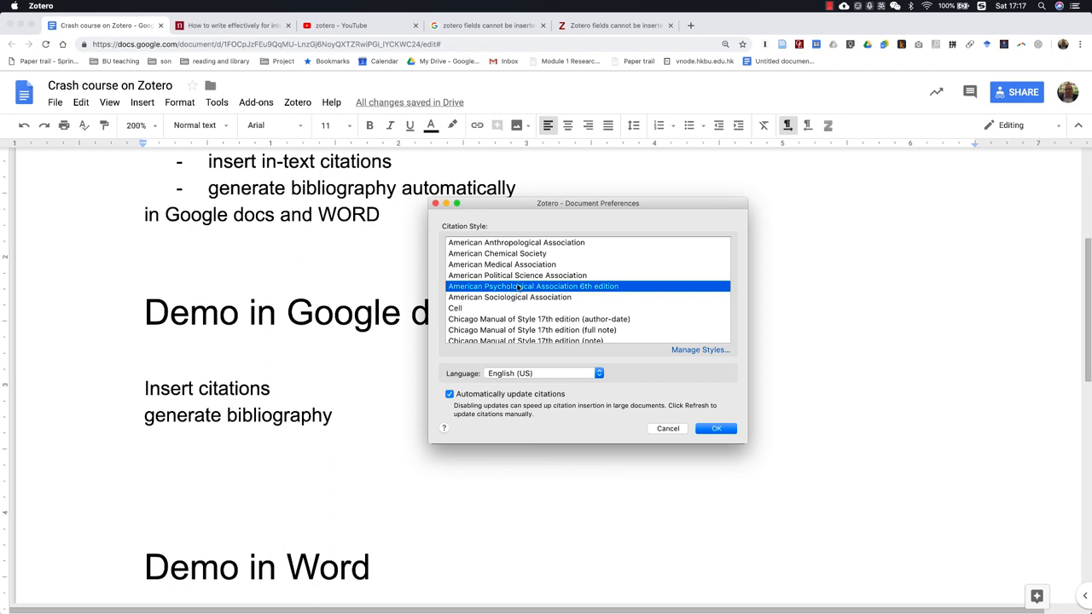
pyautogui.moveTo(560, 290)
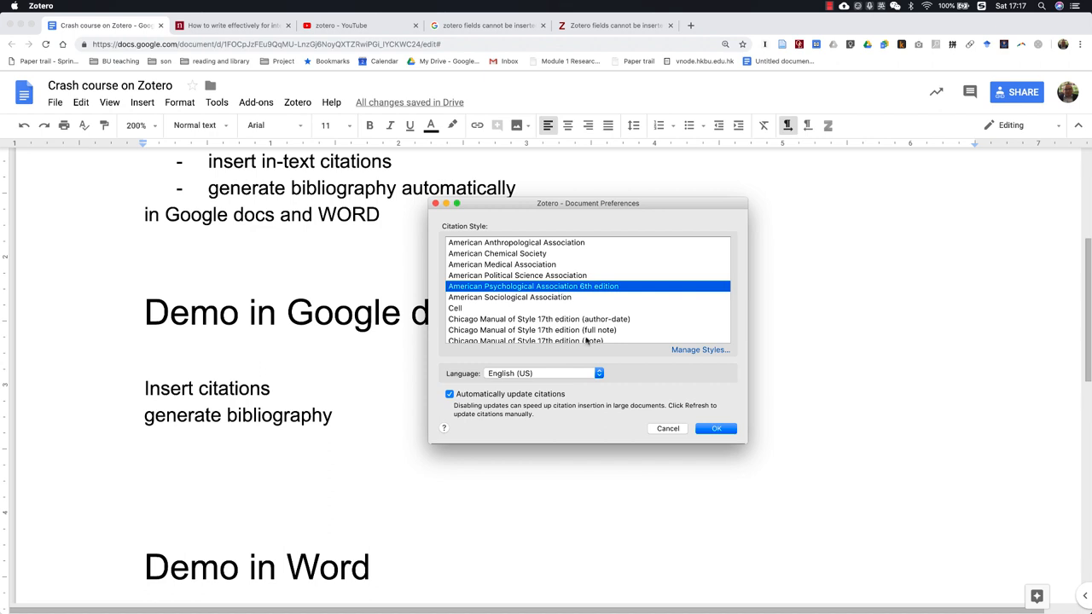
pyautogui.click(715, 429)
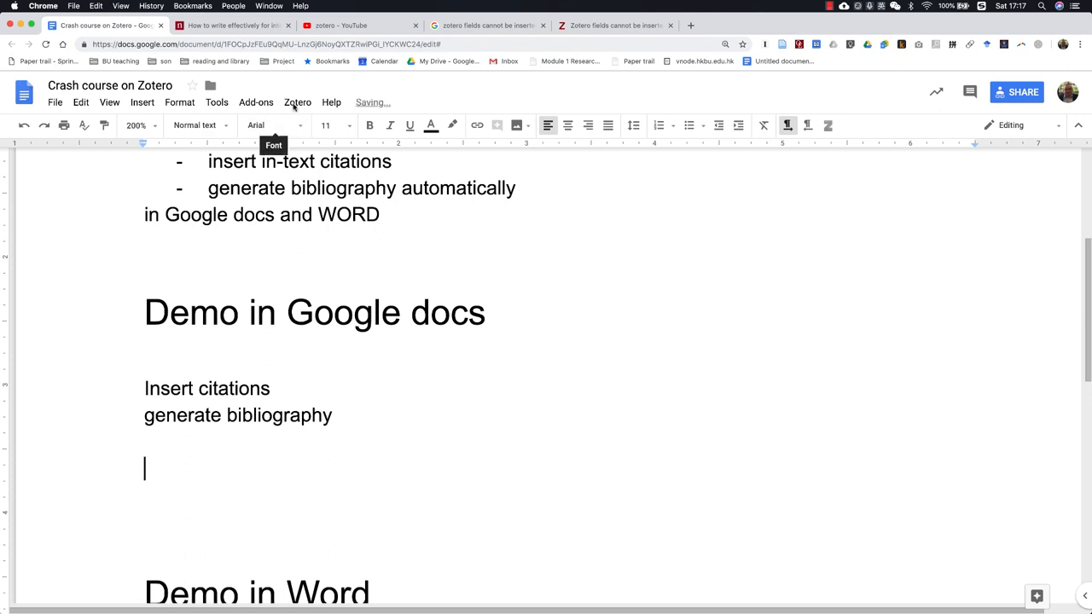
# Step: Start a Zotero citation on the empty line and switch to the classic picker, searching by title, creator and year
pyautogui.click(297, 103)
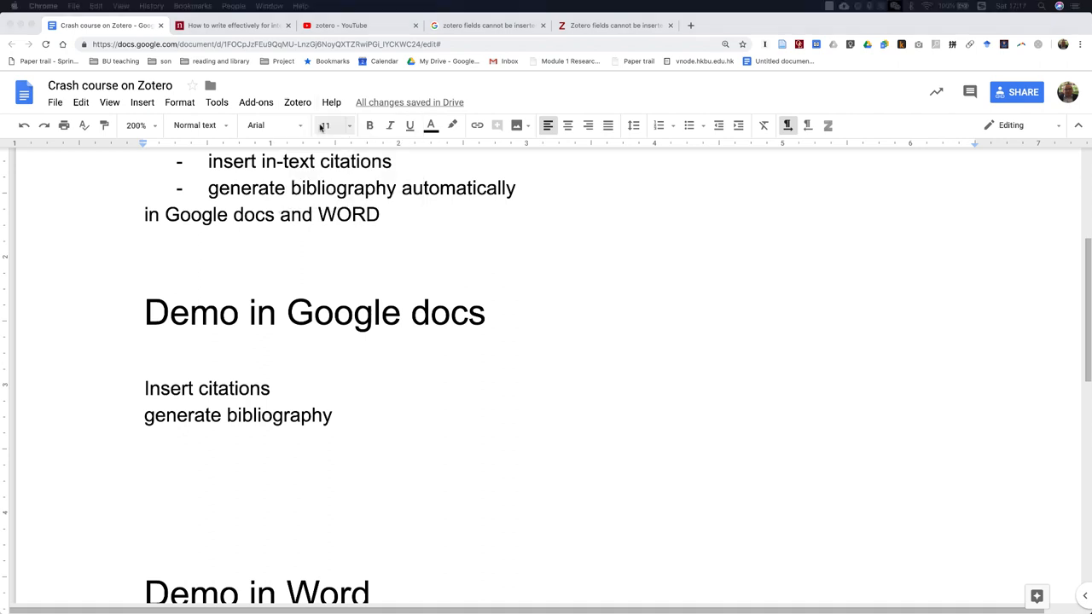
pyautogui.click(297, 102)
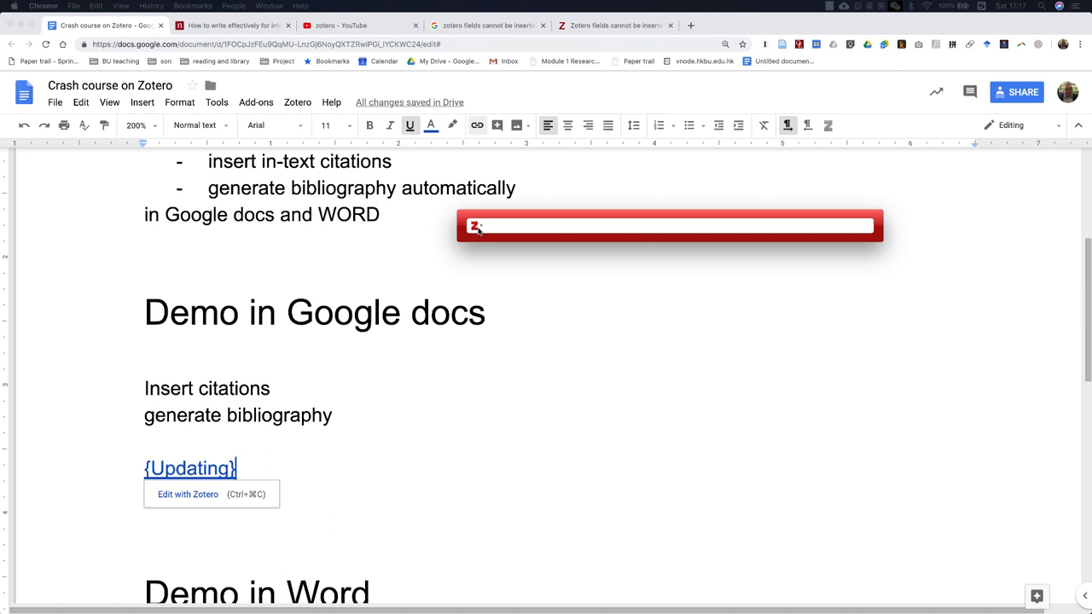
pyautogui.click(475, 225)
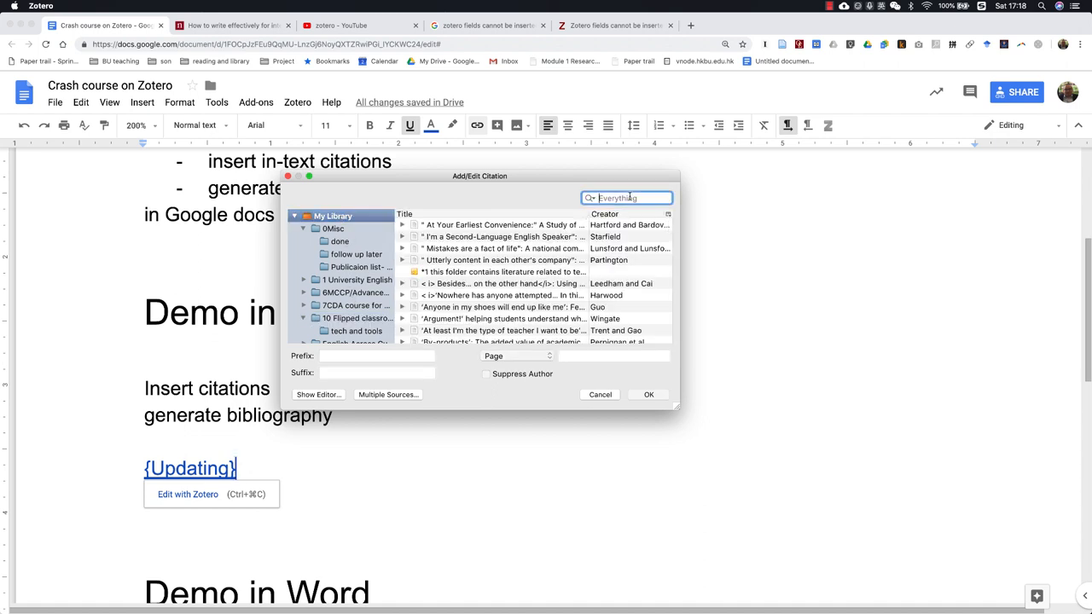
pyautogui.click(590, 198)
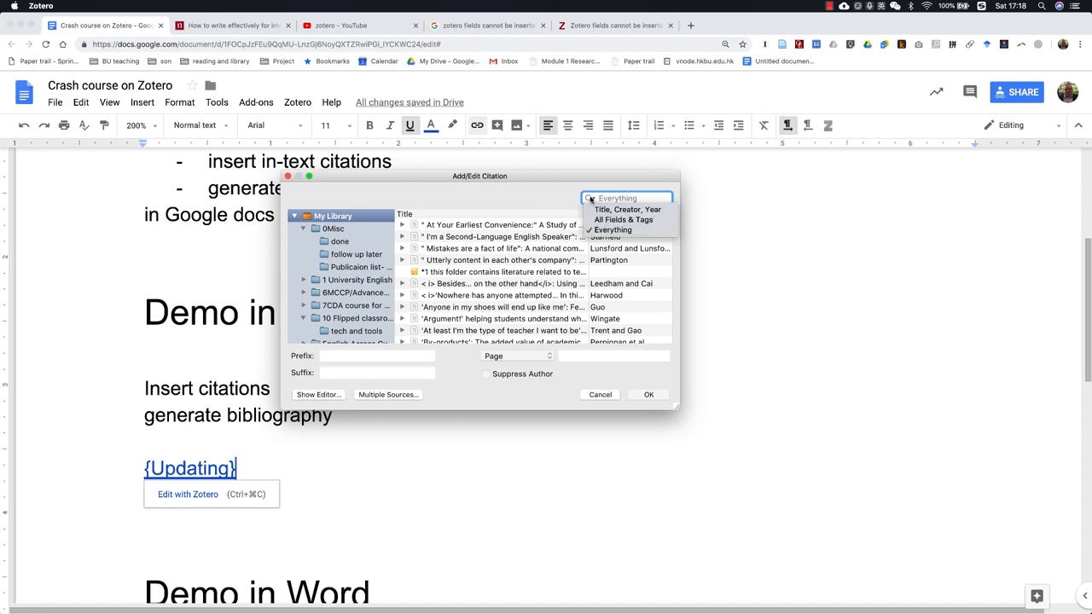
pyautogui.click(624, 208)
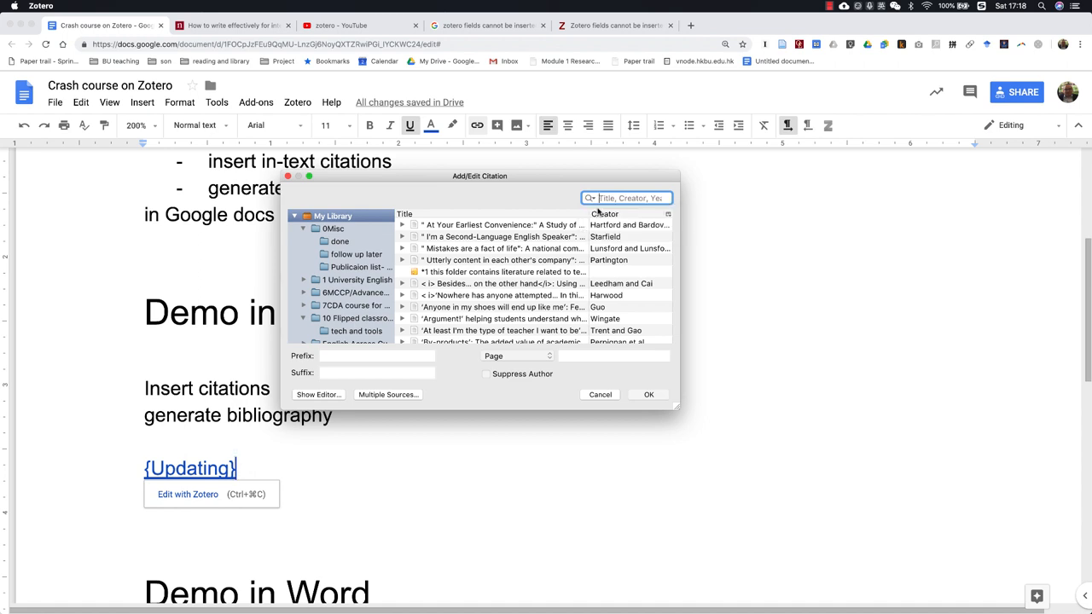
# Step: Search 'flower', select Flowerdew's 1999 TESOL Quarterly article and insert its citation
pyautogui.write('flowerdew 1999')
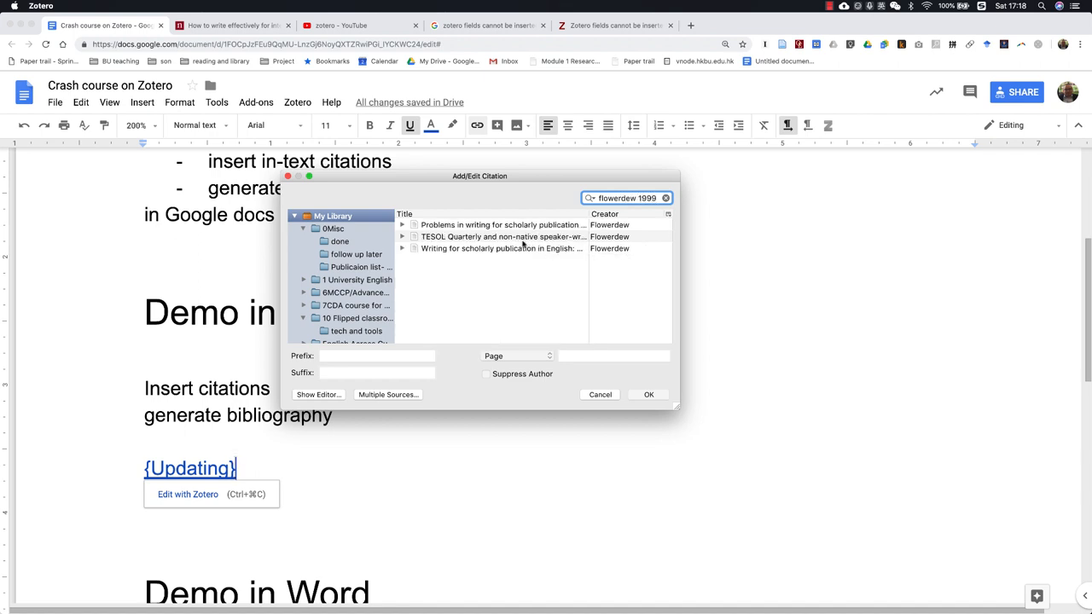
pyautogui.click(510, 236)
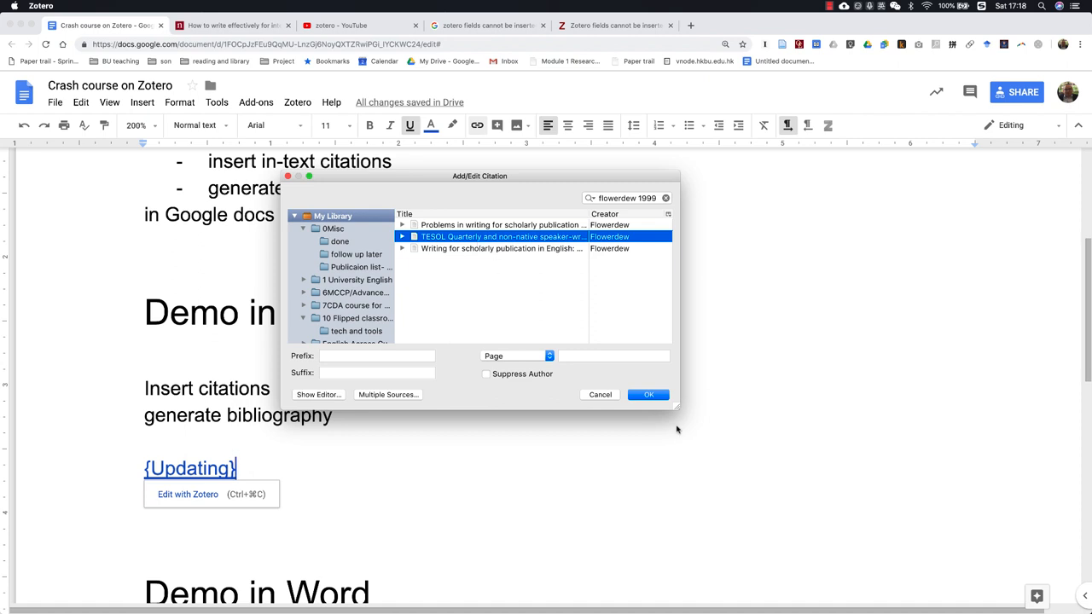
pyautogui.click(648, 396)
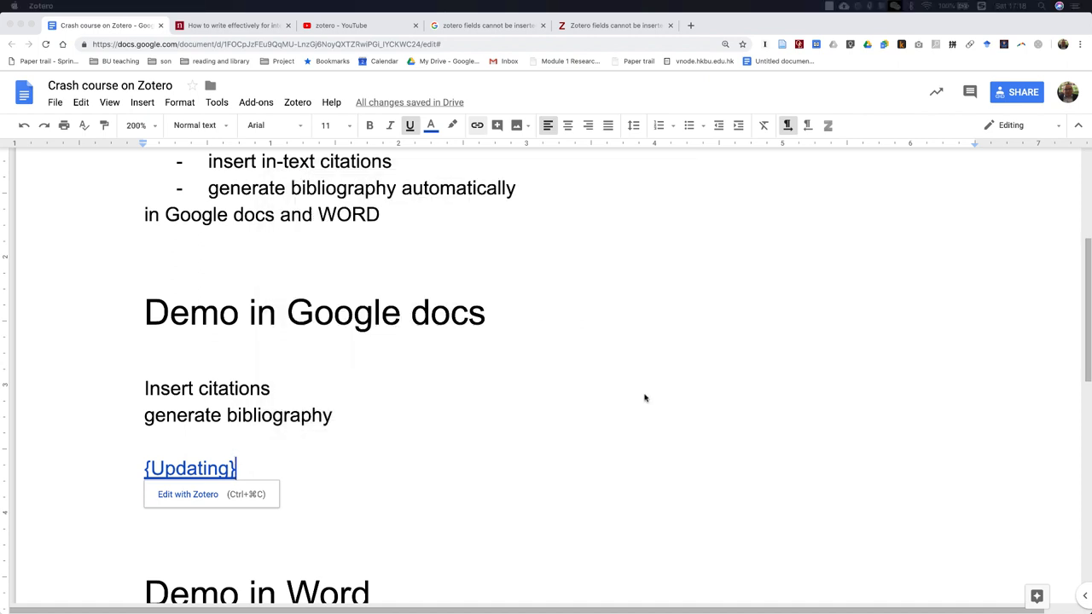
pyautogui.moveTo(389, 485)
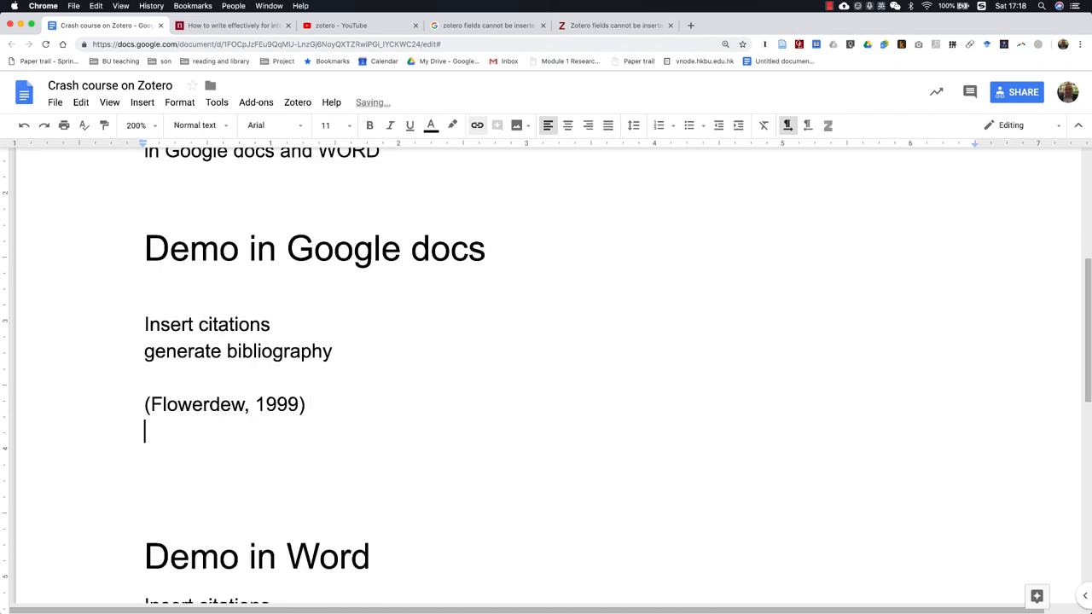
# Step: Type 'Flowerdew (' on the new line beneath (Flowerdew, 1999) for a narrative citation
pyautogui.write('Flower')
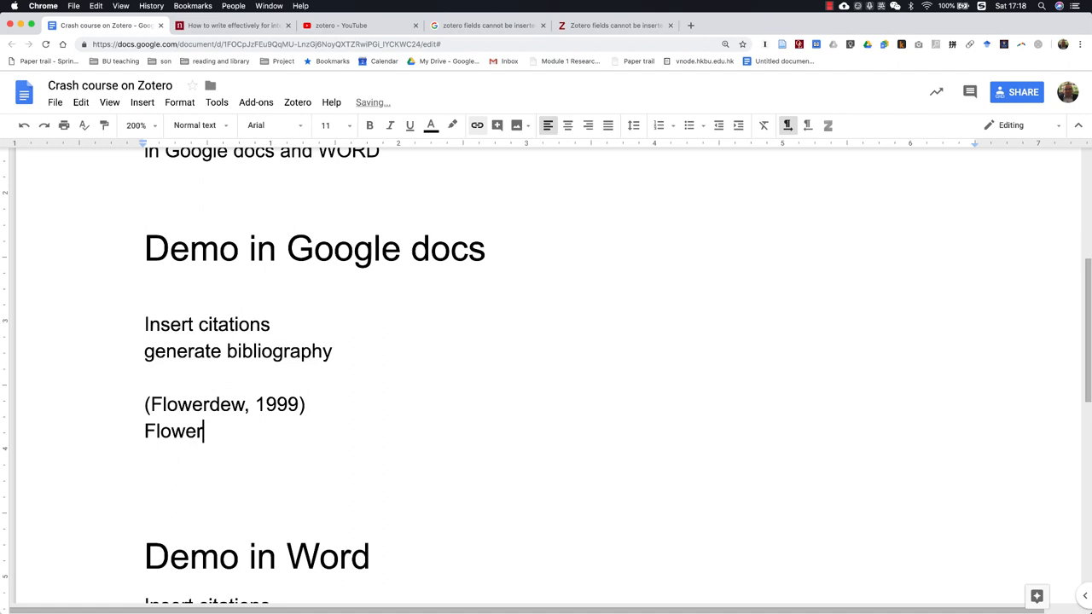
pyautogui.write('dew')
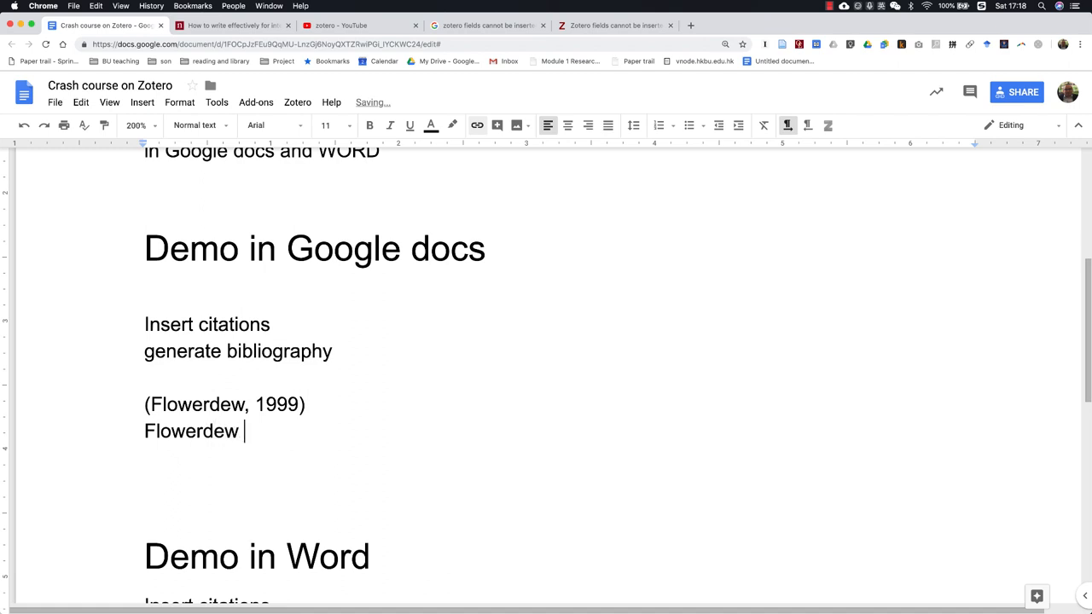
pyautogui.write('({Updating')
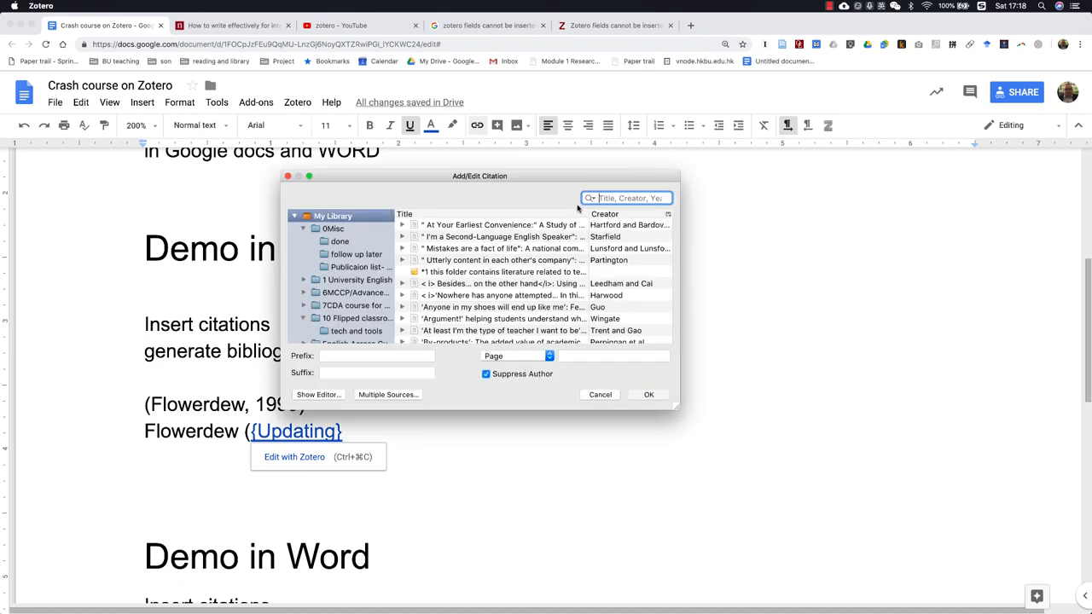
# Step: With Suppress Author on, insert Flowerdew's 2001 journal-editors article so the line reads Flowerdew (2001)
pyautogui.write('flowerdew 2001')
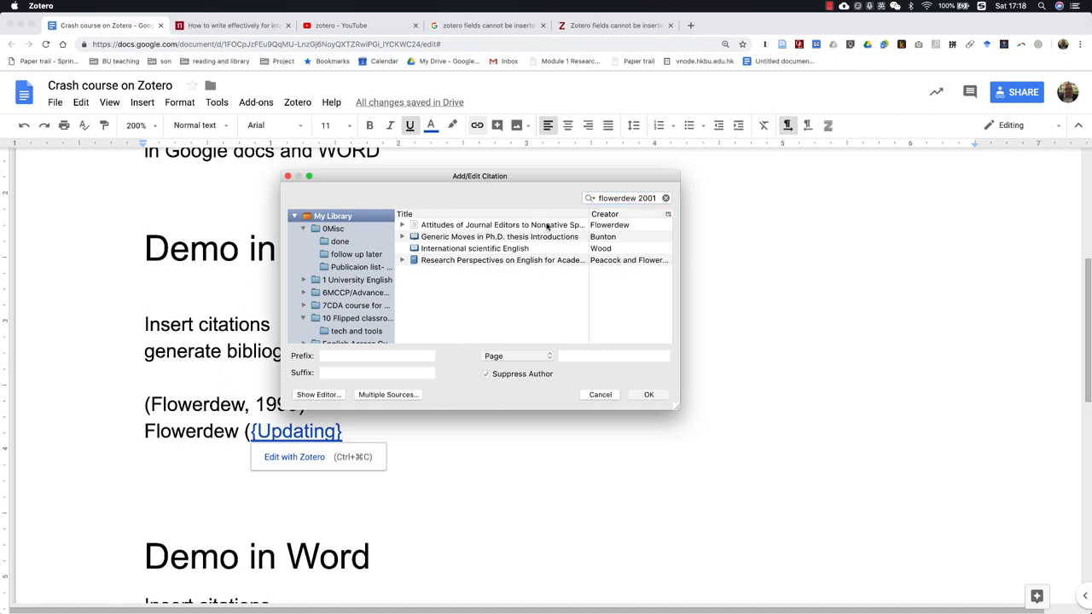
pyautogui.click(501, 225)
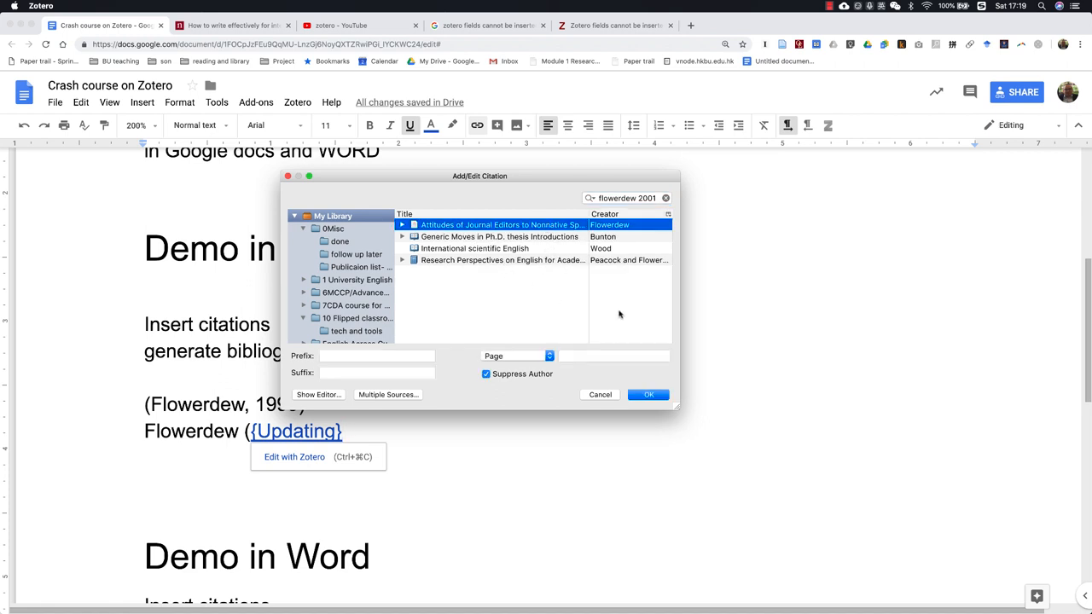
pyautogui.click(649, 394)
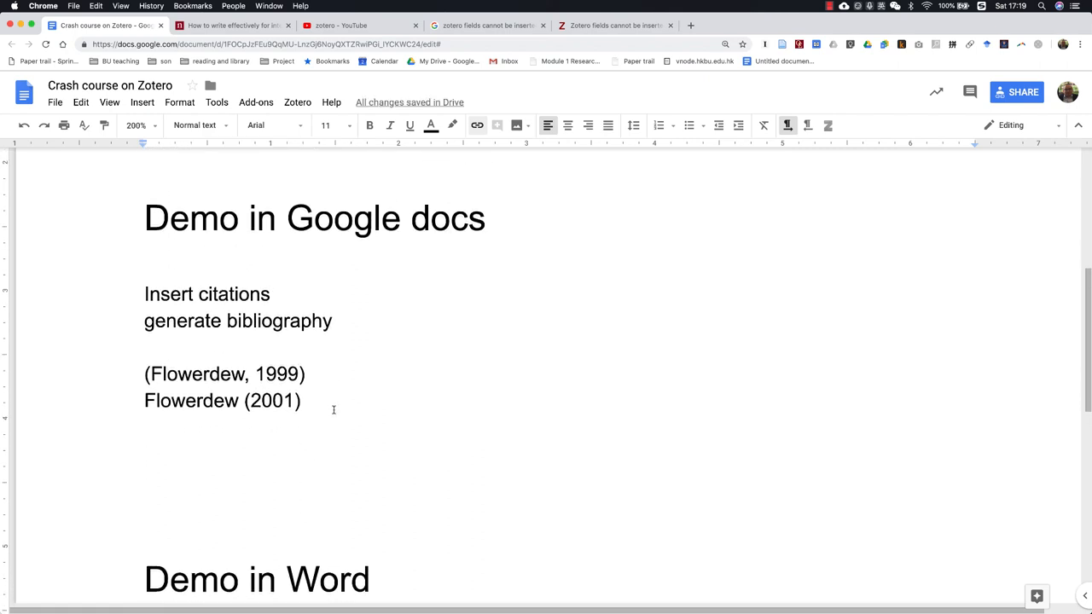
# Step: Below the citations, add a Zotero bibliography listing the 1999 and 2001 Flowerdew references
pyautogui.scroll(-3)
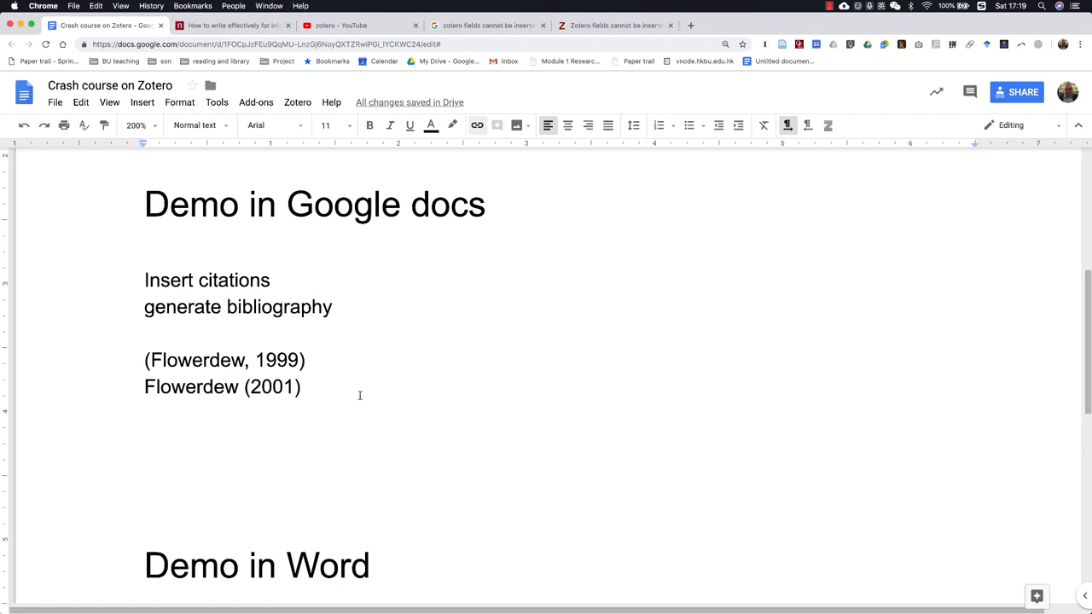
pyautogui.scroll(-3)
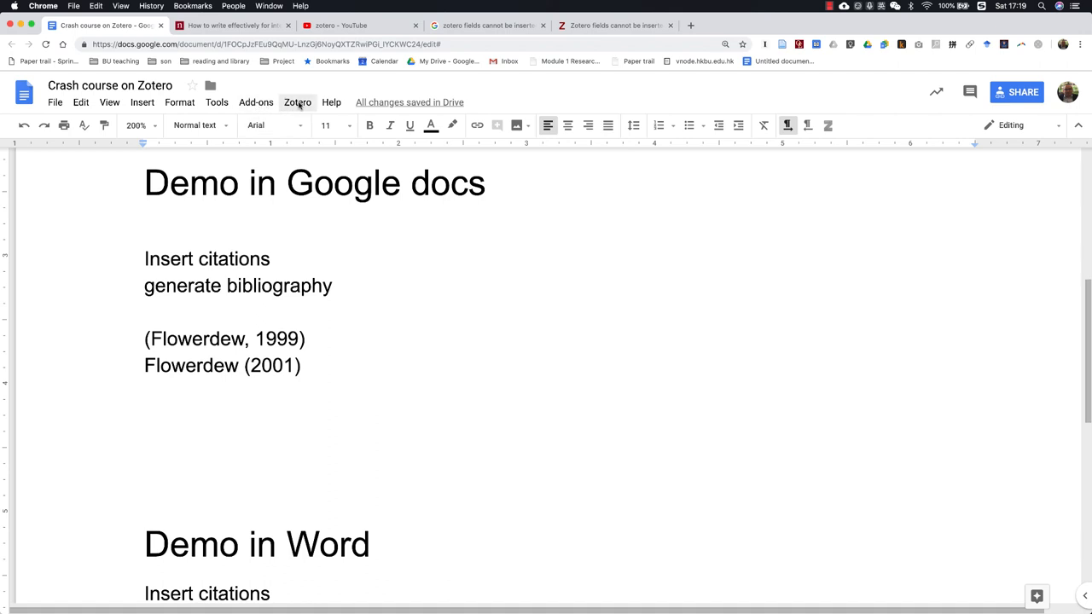
pyautogui.click(297, 103)
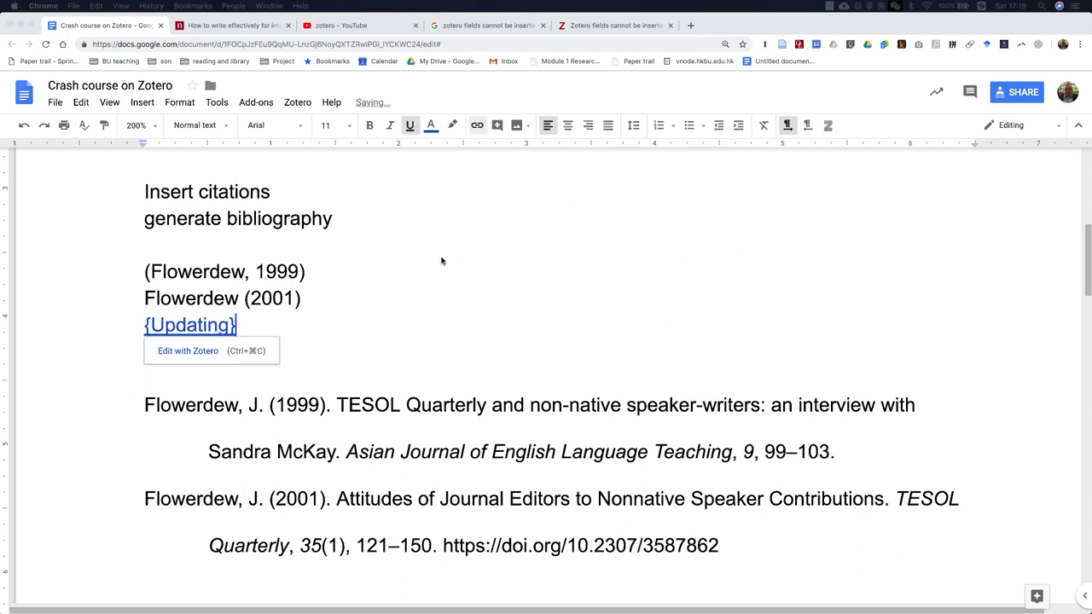
# Step: Insert a (Wang & Degol, 2017) citation via the quick-format bar and check its reference in the bibliography
pyautogui.click(187, 351)
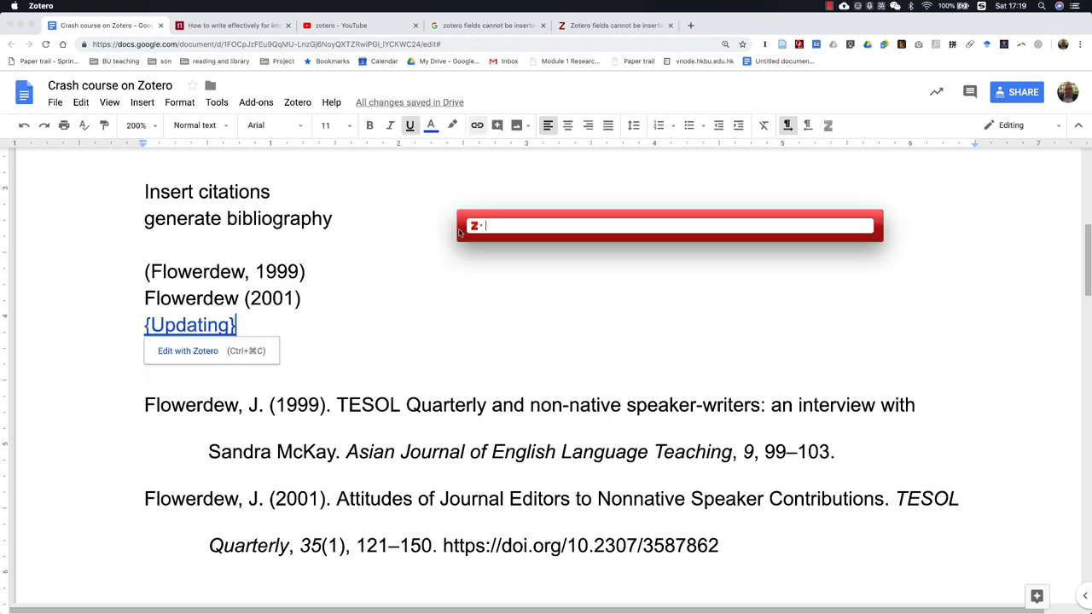
pyautogui.write('wan')
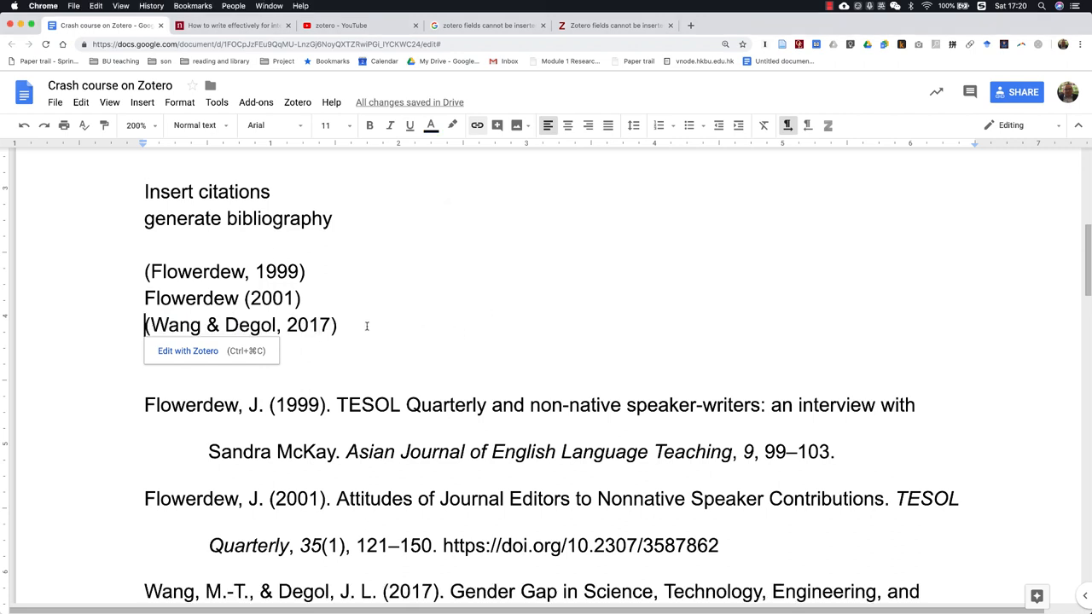
pyautogui.scroll(-3)
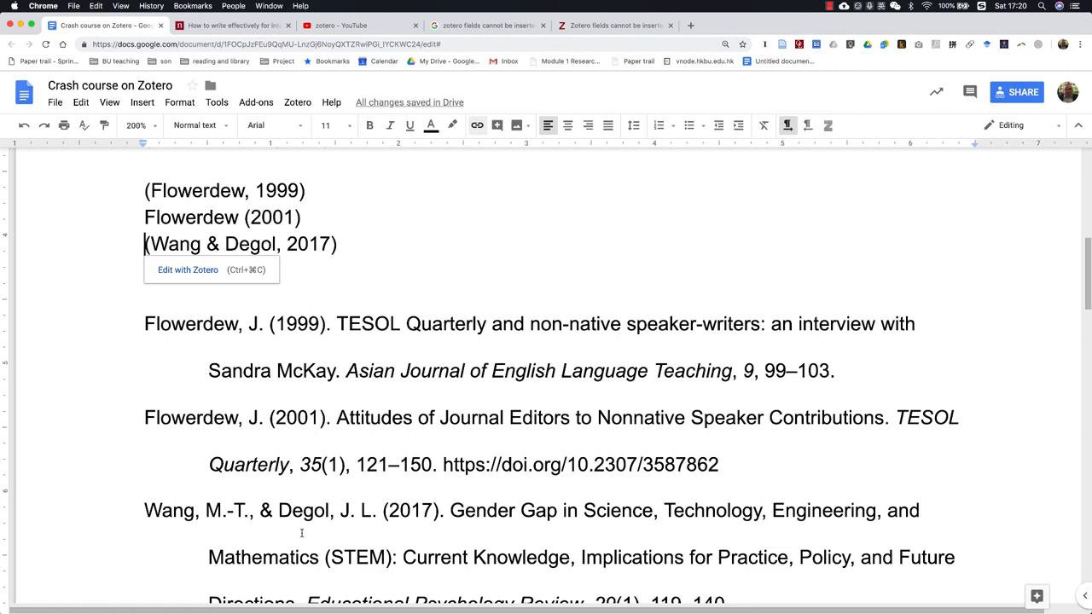
pyautogui.scroll(-3)
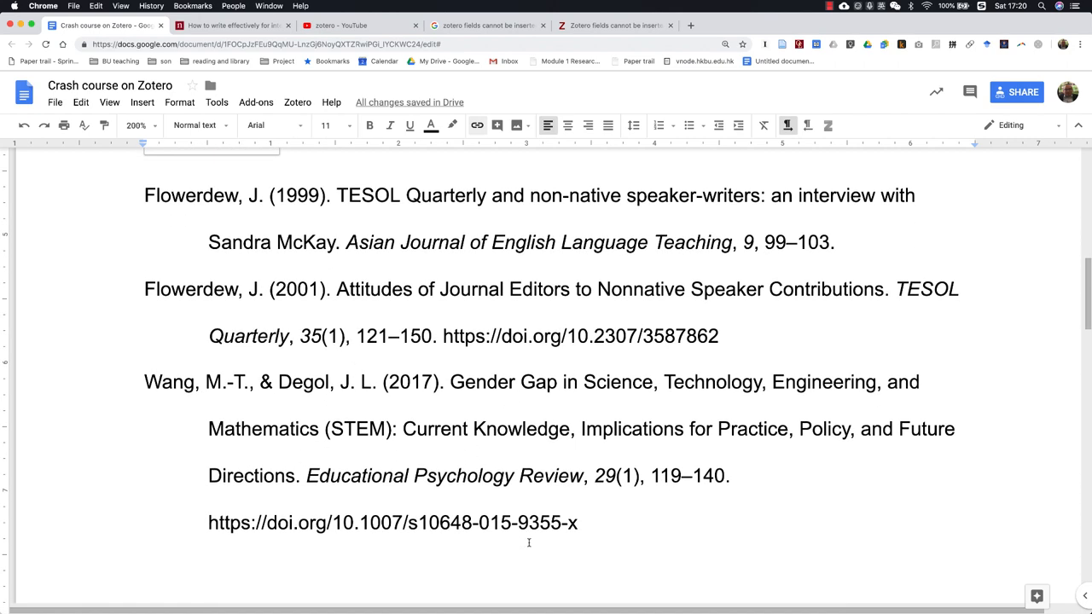
pyautogui.scroll(-3)
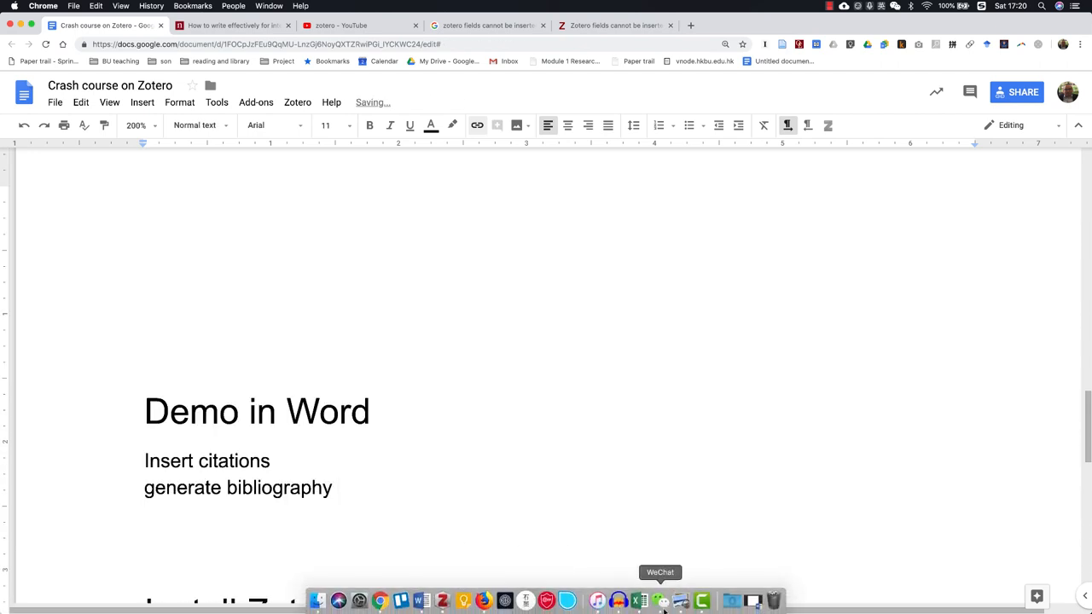
pyautogui.moveTo(420, 601)
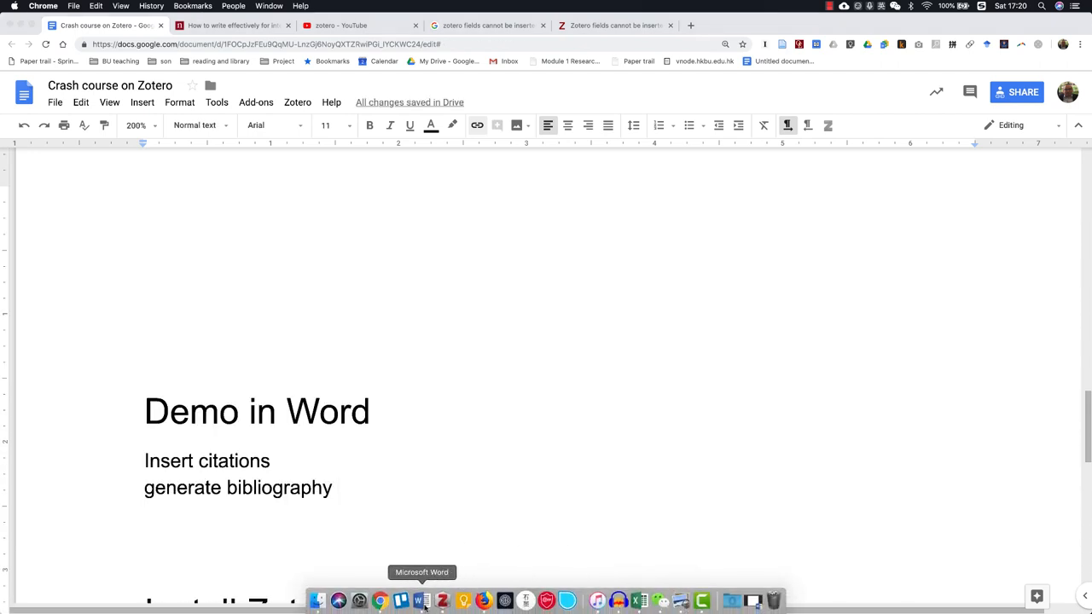
# Step: In a blank Word document, start a Zotero citation and set its style to APA 6th edition
pyautogui.click(416, 601)
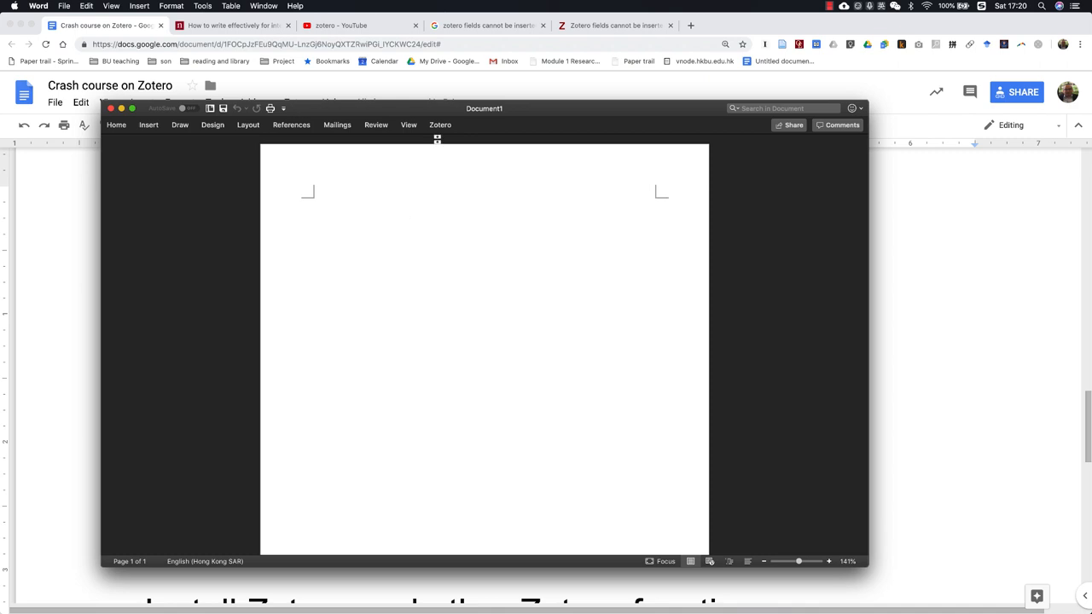
pyautogui.click(441, 125)
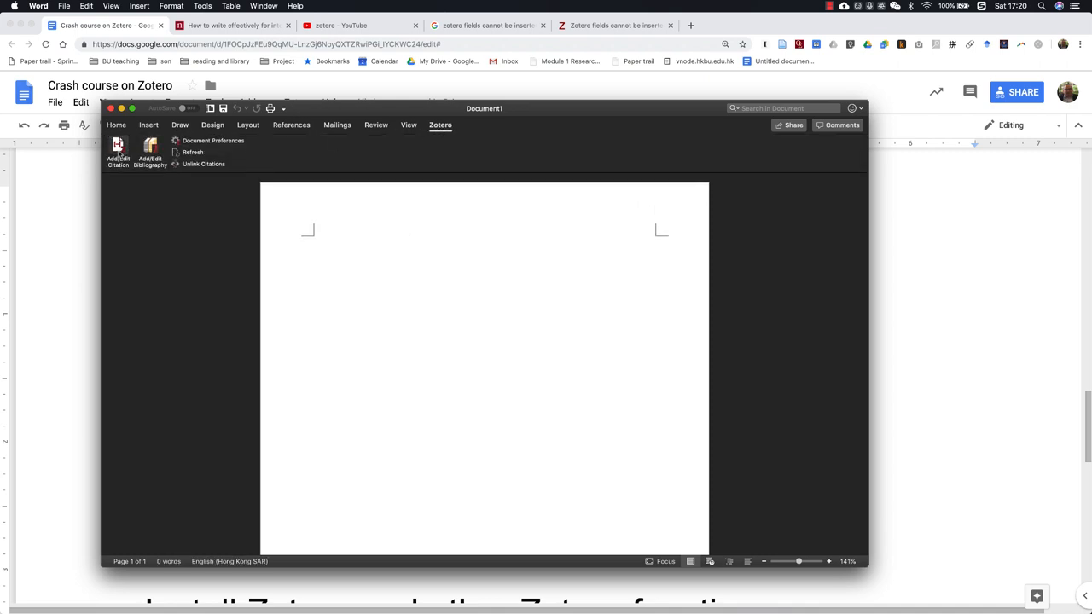
pyautogui.click(211, 139)
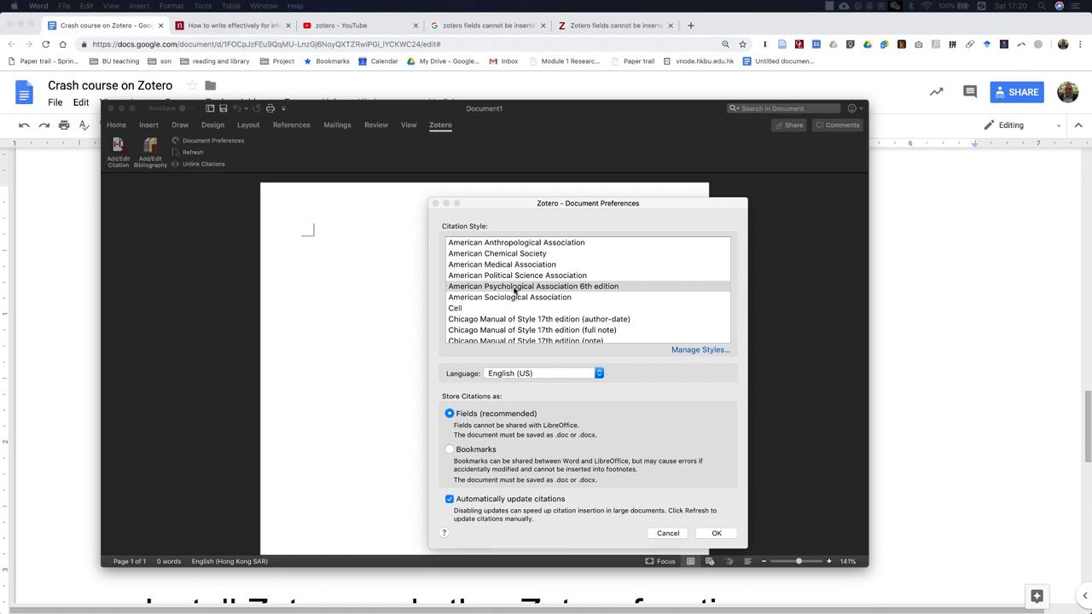
pyautogui.click(532, 286)
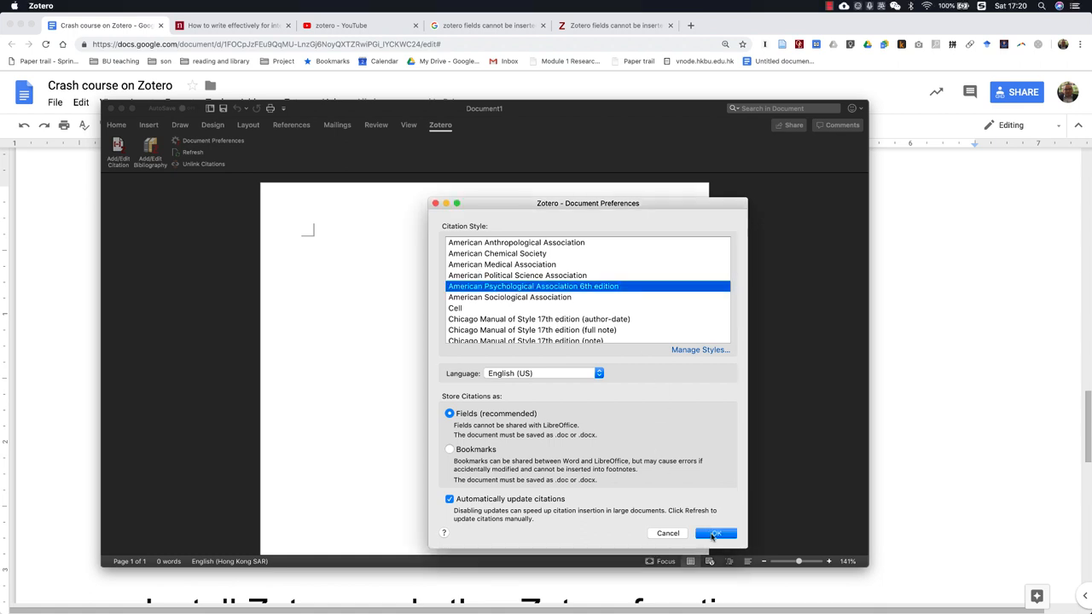
pyautogui.click(711, 532)
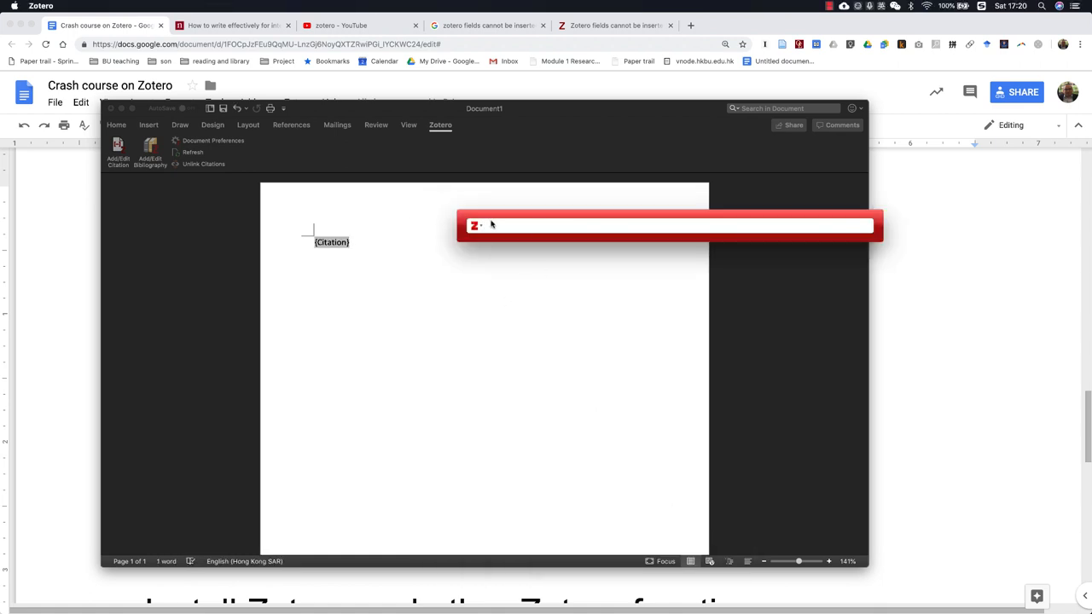
# Step: Insert the (Flowerdew, 2010) citation and begin a second citation on the line below
pyautogui.write('flowerdew')
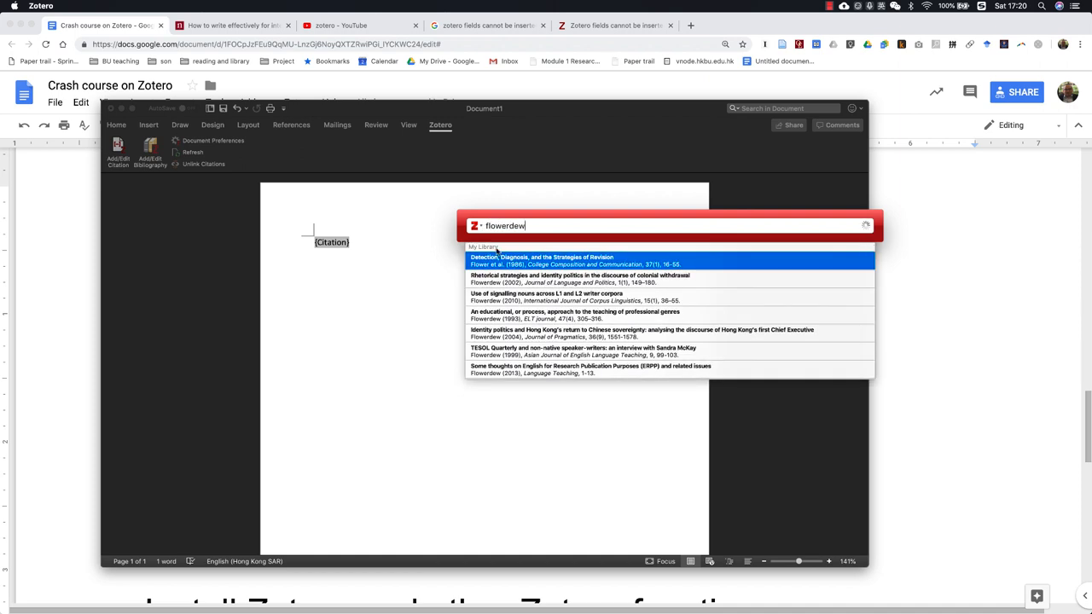
pyautogui.click(542, 297)
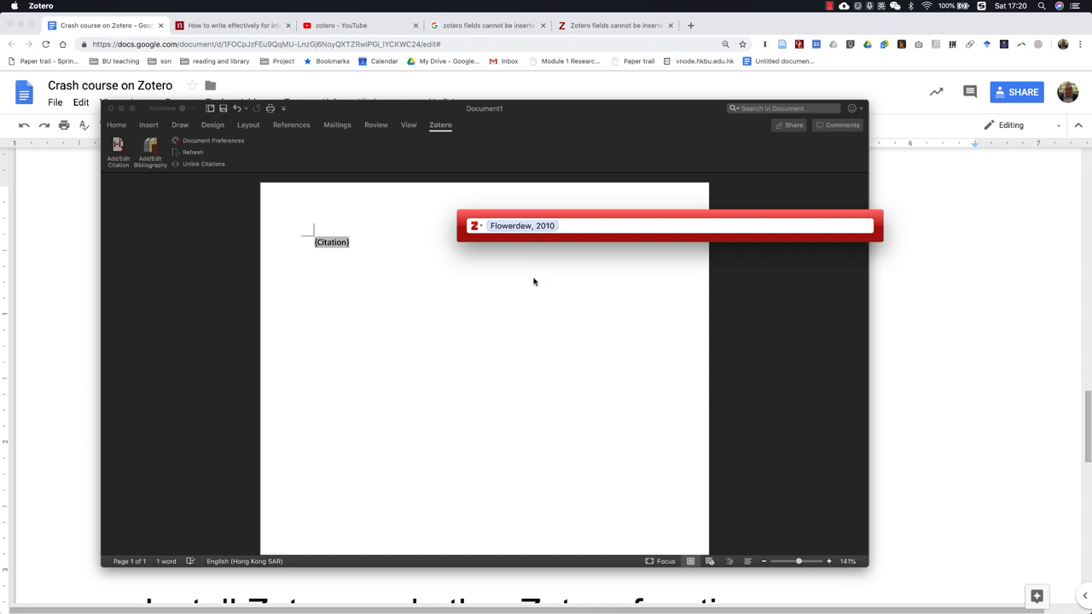
pyautogui.press('Return')
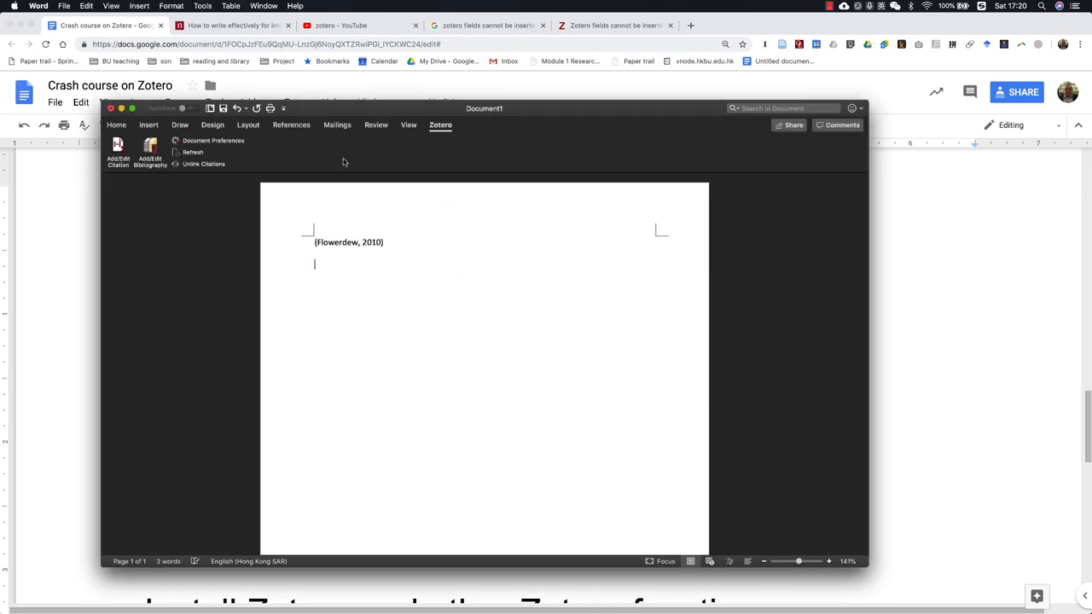
pyautogui.click(118, 152)
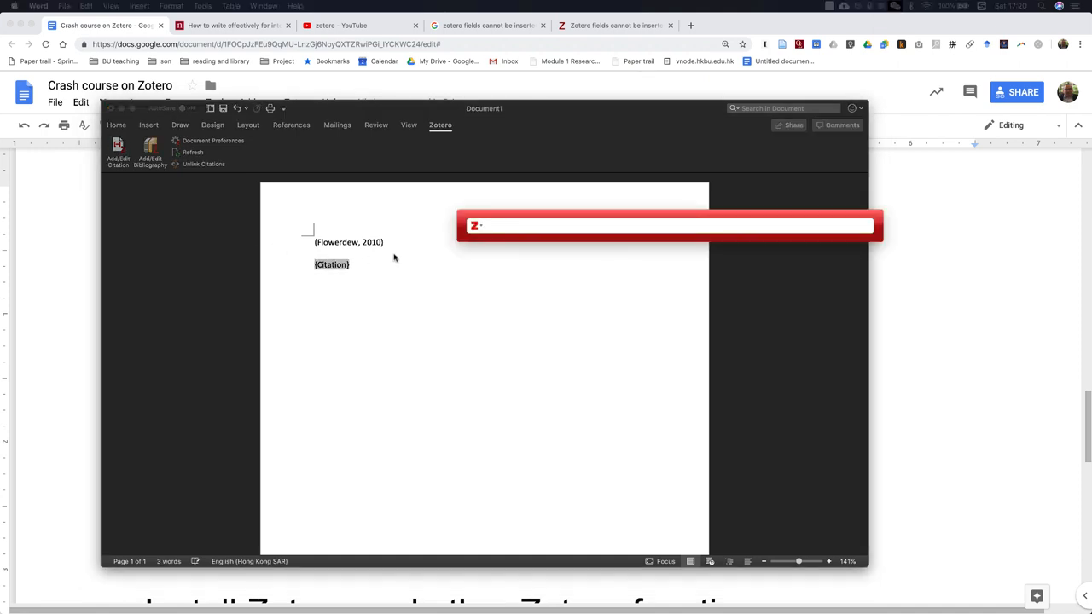
# Step: In classic view with Multiple Sources, combine Shin 2008, Starfield 2002 and Wingate 2012 into one citation
pyautogui.click(477, 225)
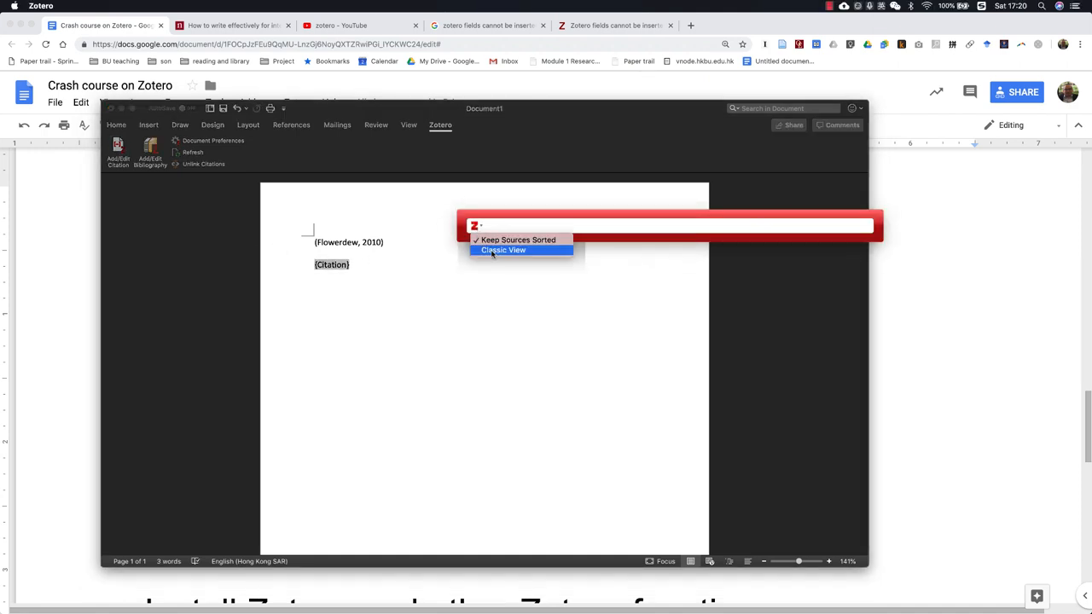
pyautogui.click(503, 249)
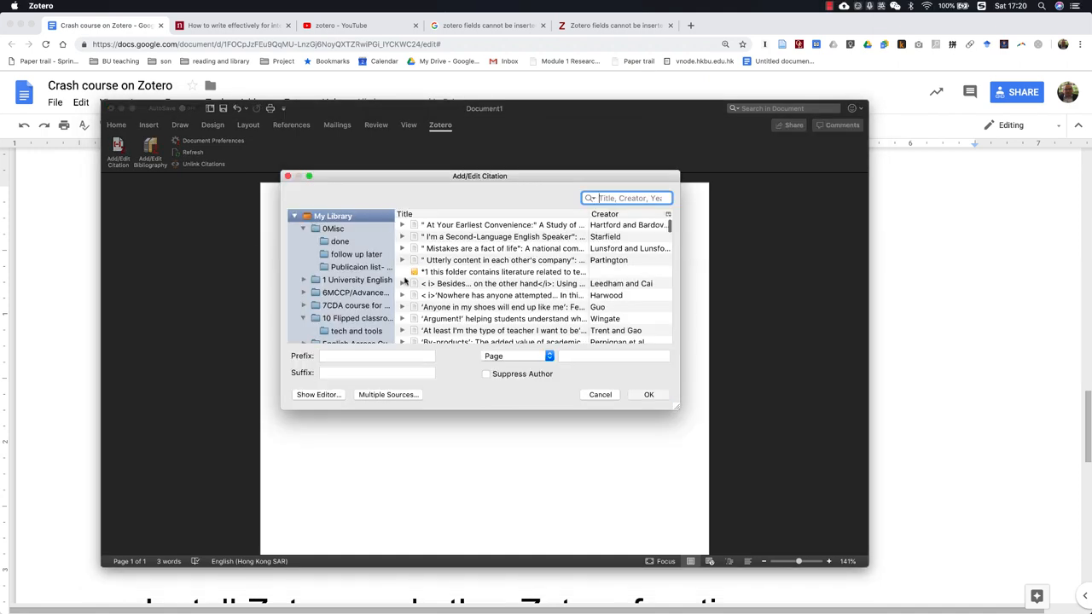
pyautogui.click(388, 396)
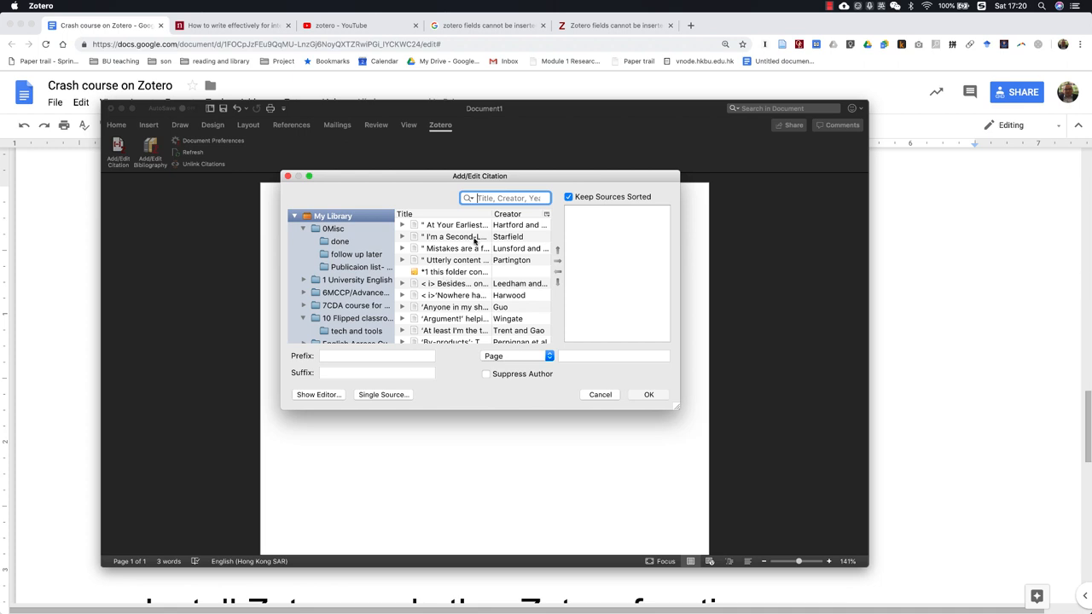
pyautogui.click(450, 236)
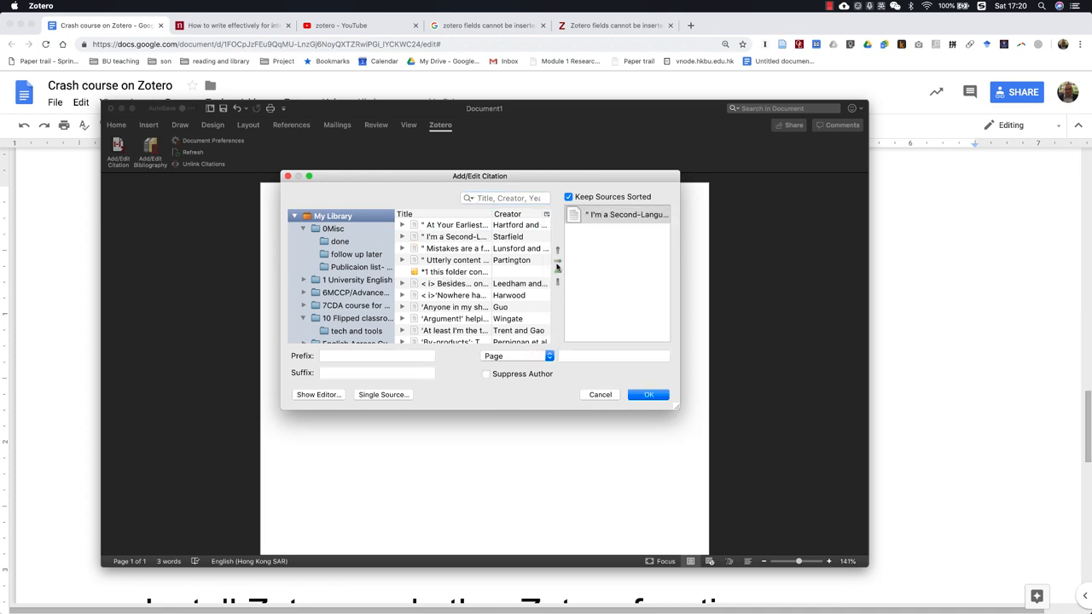
pyautogui.click(454, 319)
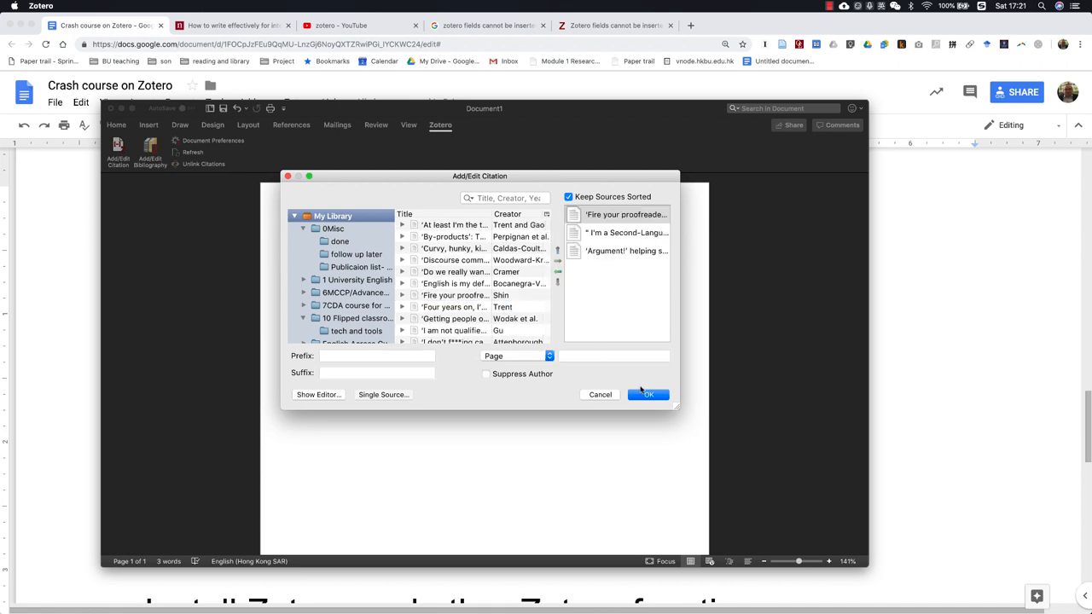
pyautogui.click(648, 394)
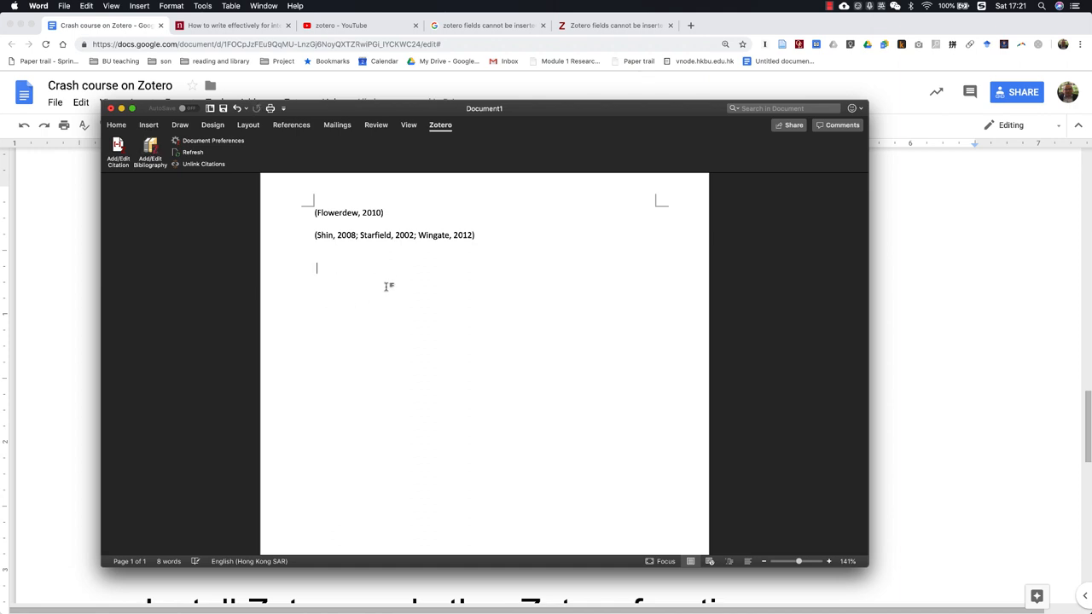
# Step: Insert the Zotero bibliography listing the Flowerdew, Shin, Starfield and Wingate references below the citations
pyautogui.click(150, 153)
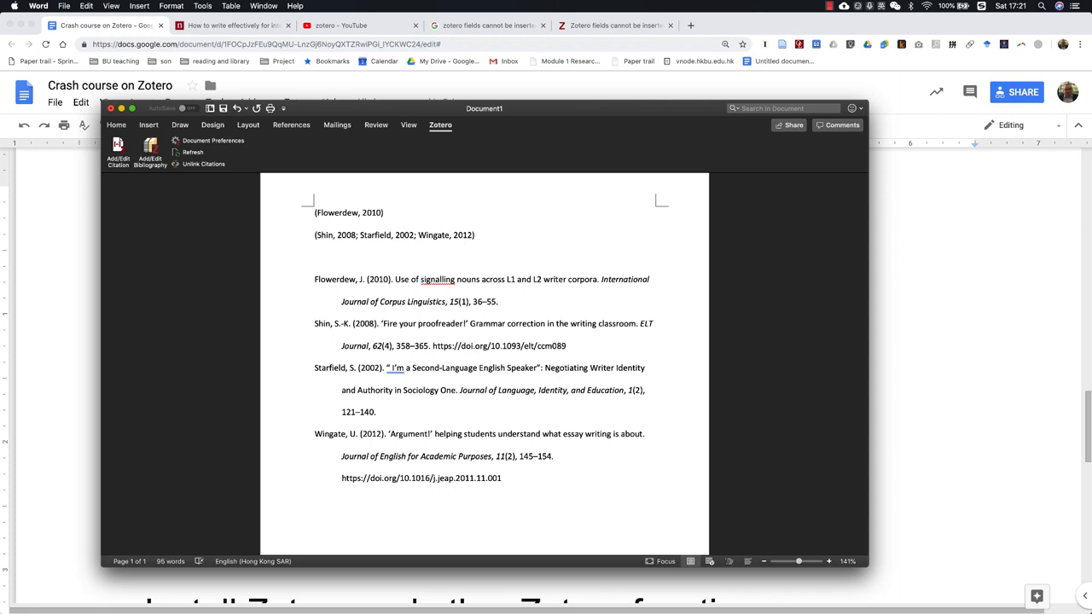
pyautogui.moveTo(61, 373)
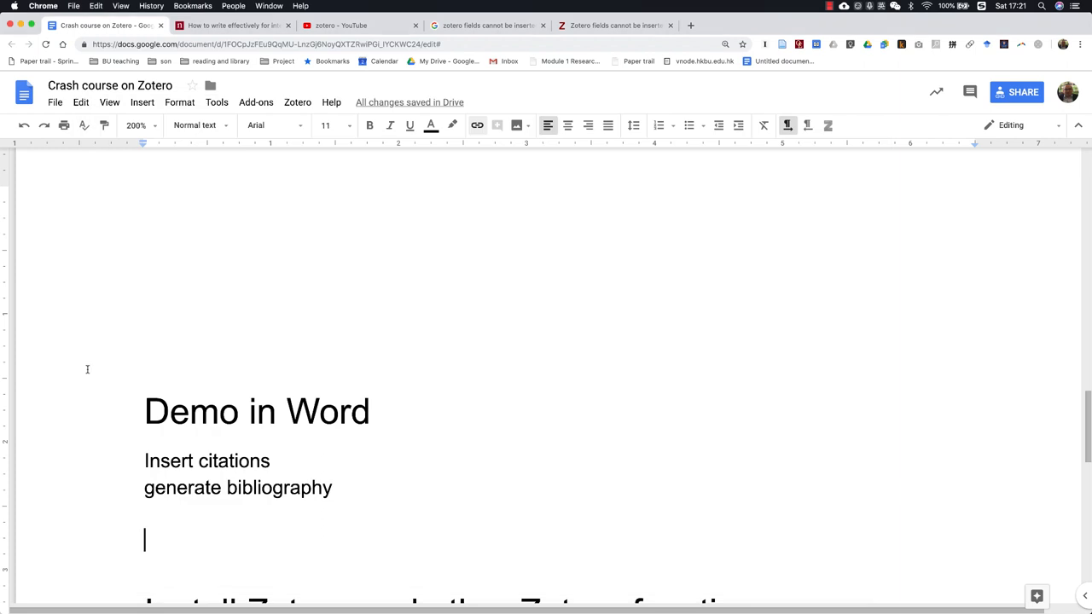
# Step: Reach the 'Install Zotero' heading and switch to the YouTube results for 'zotero'
pyautogui.scroll(-3)
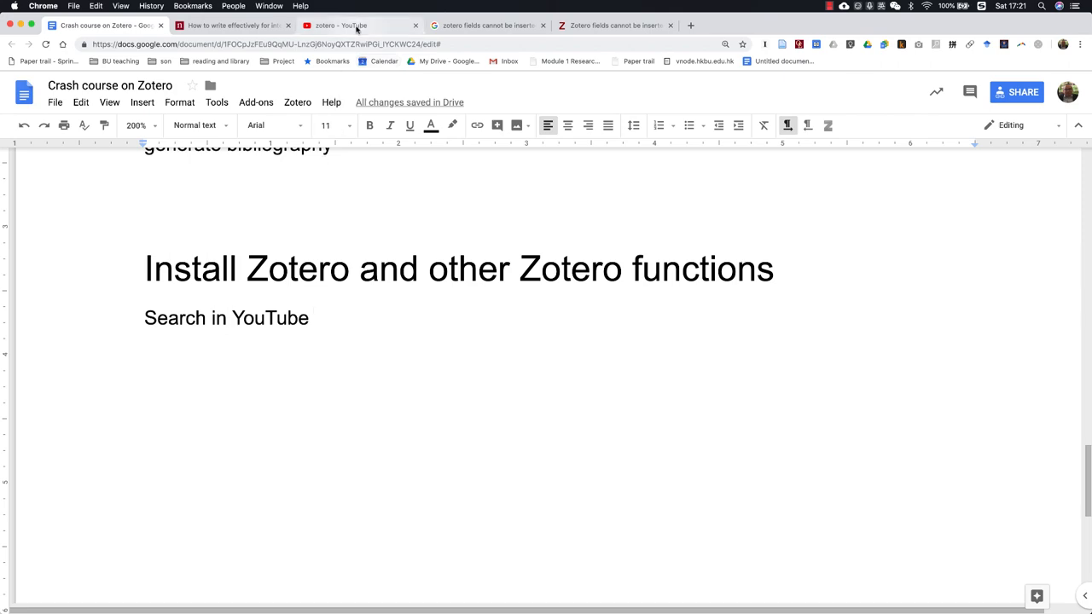
pyautogui.click(331, 26)
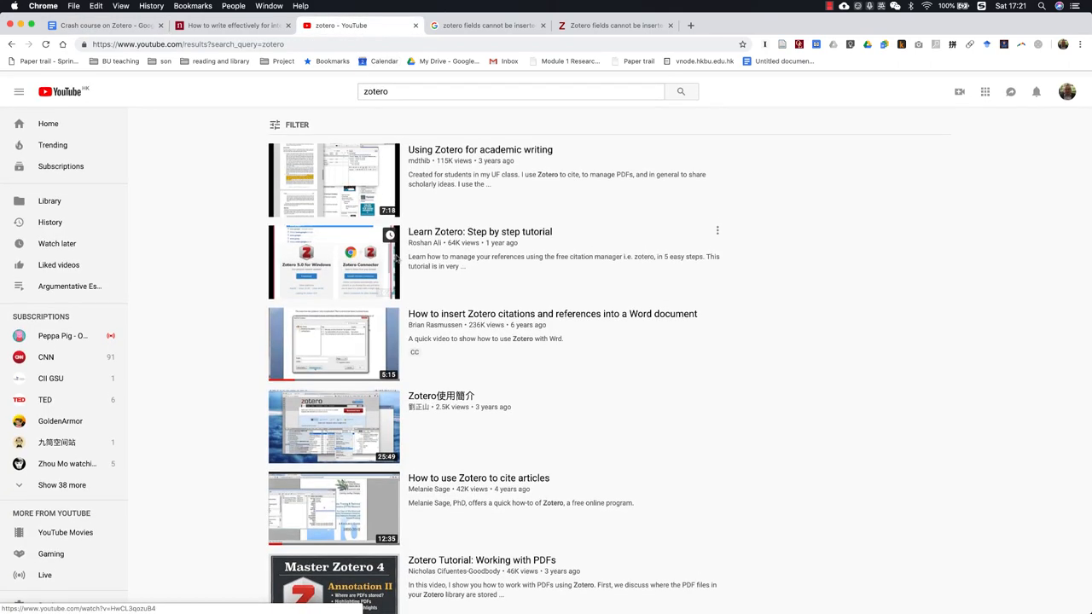
# Step: Browse further down the YouTube 'zotero' tutorial results and back up
pyautogui.scroll(-3)
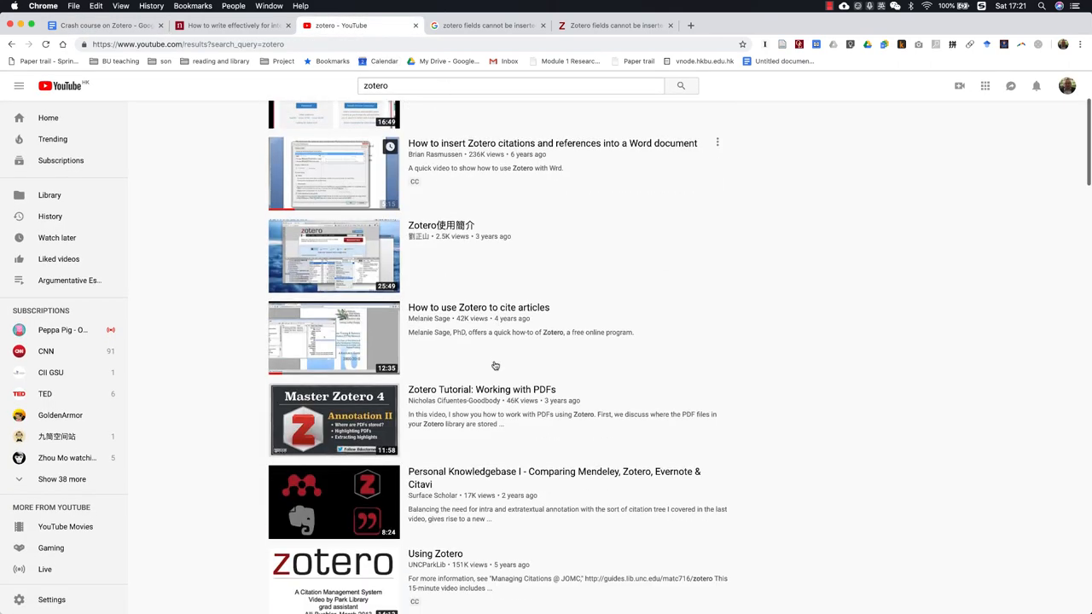
pyautogui.scroll(-3)
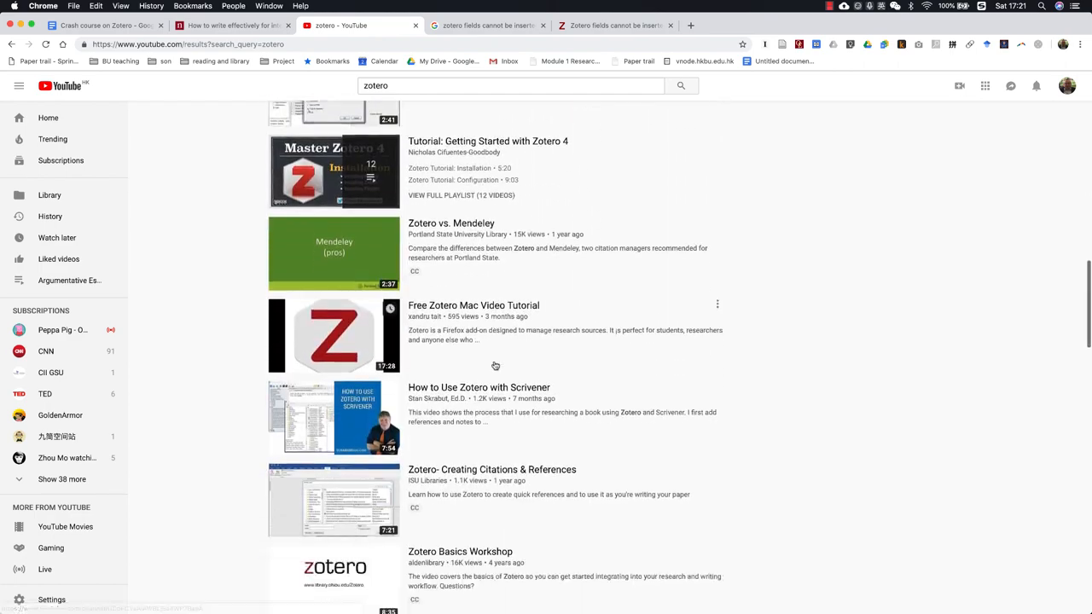
pyautogui.scroll(3)
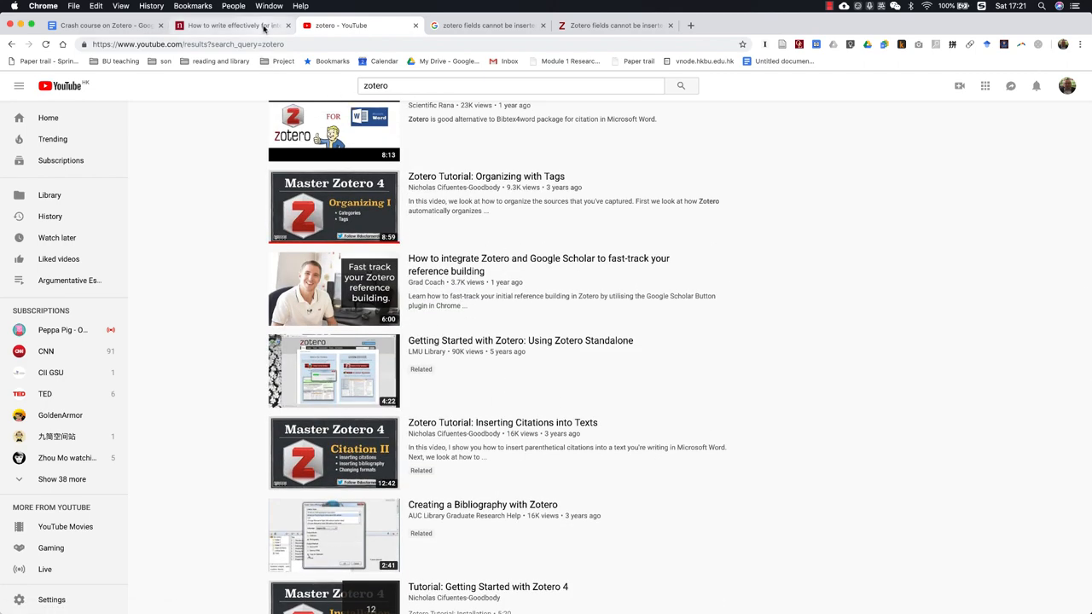
# Step: Glance at the Nature writing article, then return to the Crash course on Zotero document
pyautogui.click(230, 25)
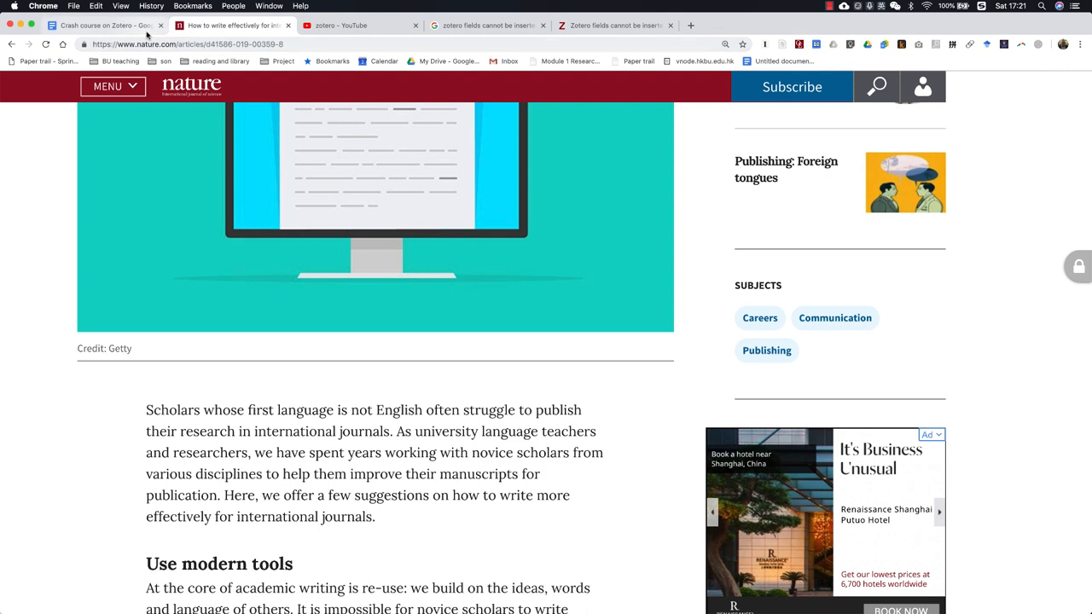
pyautogui.click(111, 26)
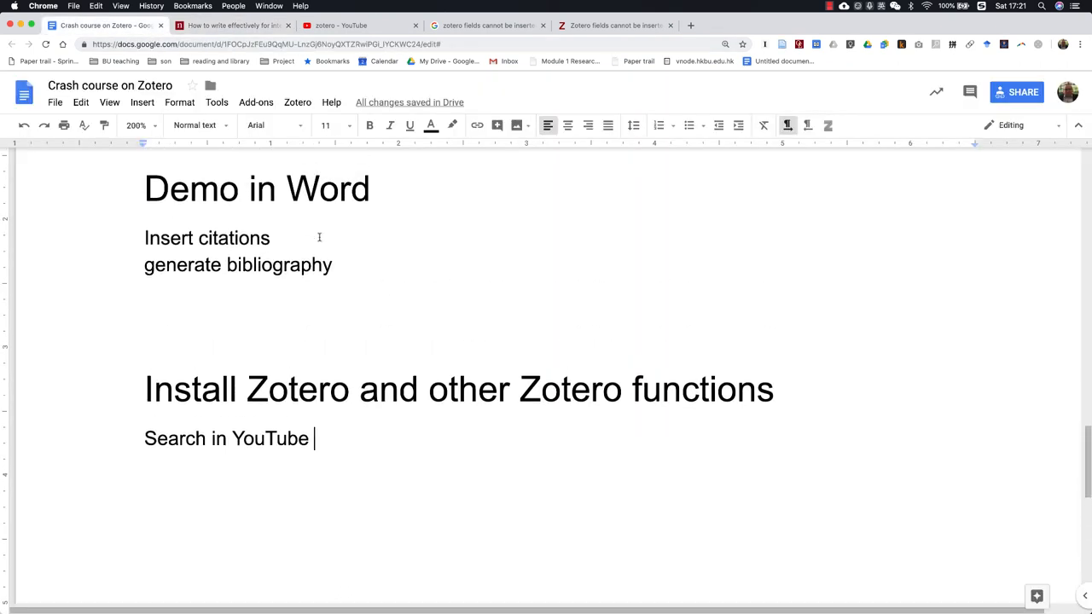